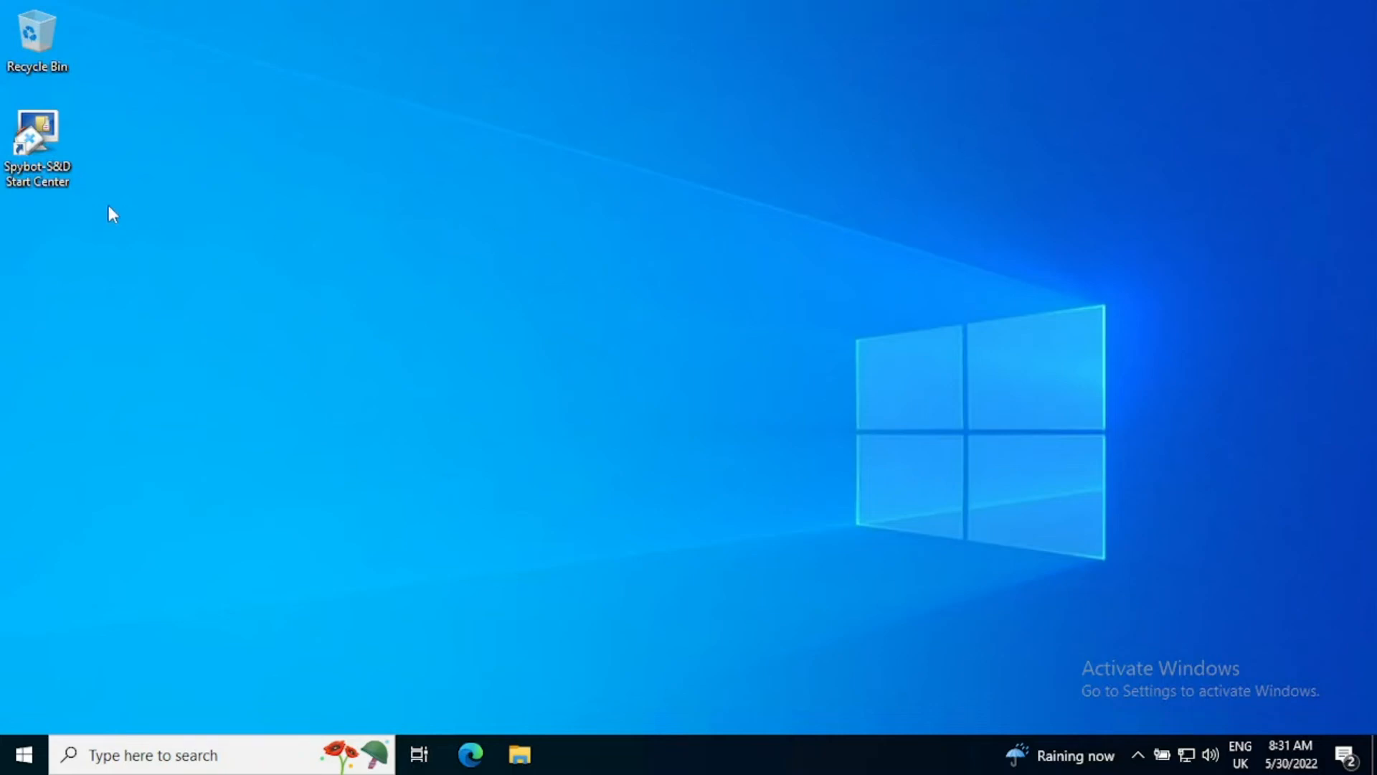
mouse_move(57, 217)
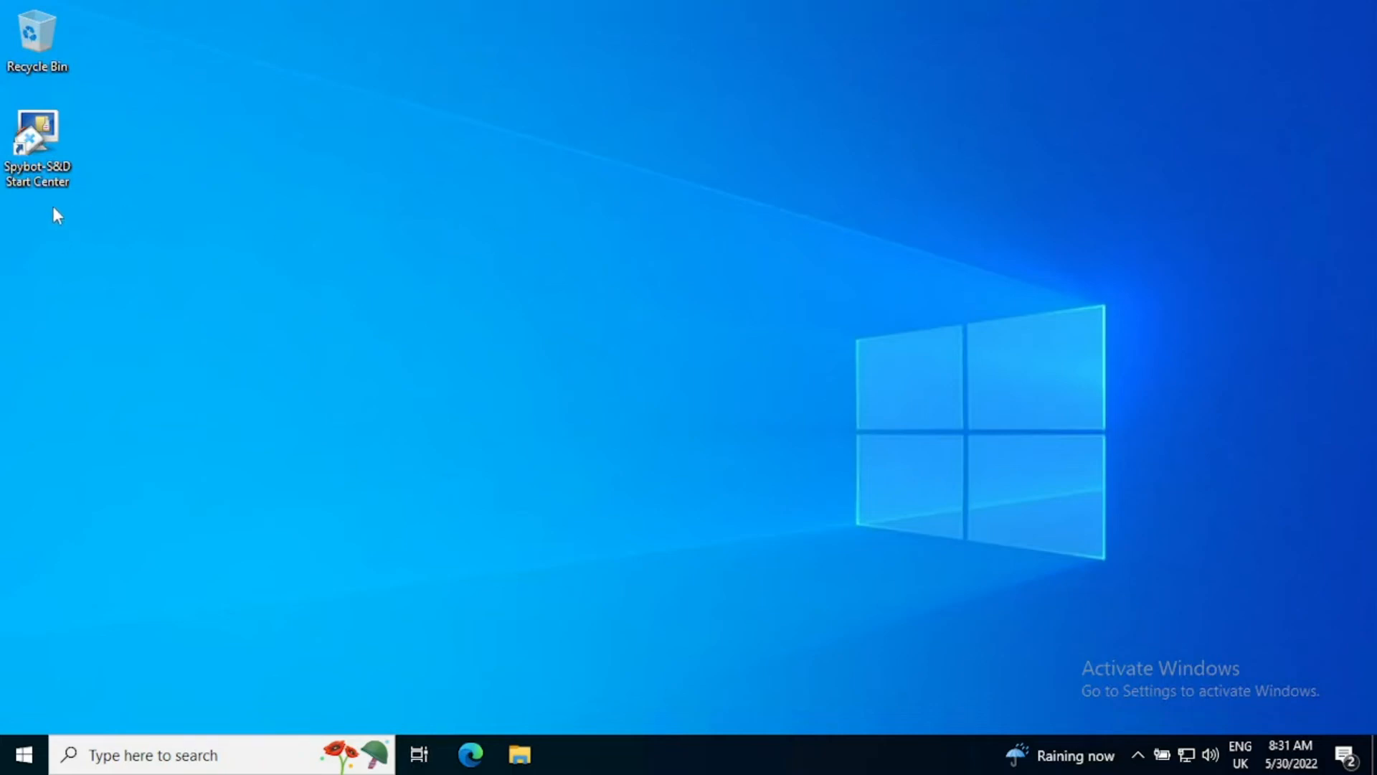
Launch the Spybot-S&D Start Center from its desktop icon
left_click(37, 132)
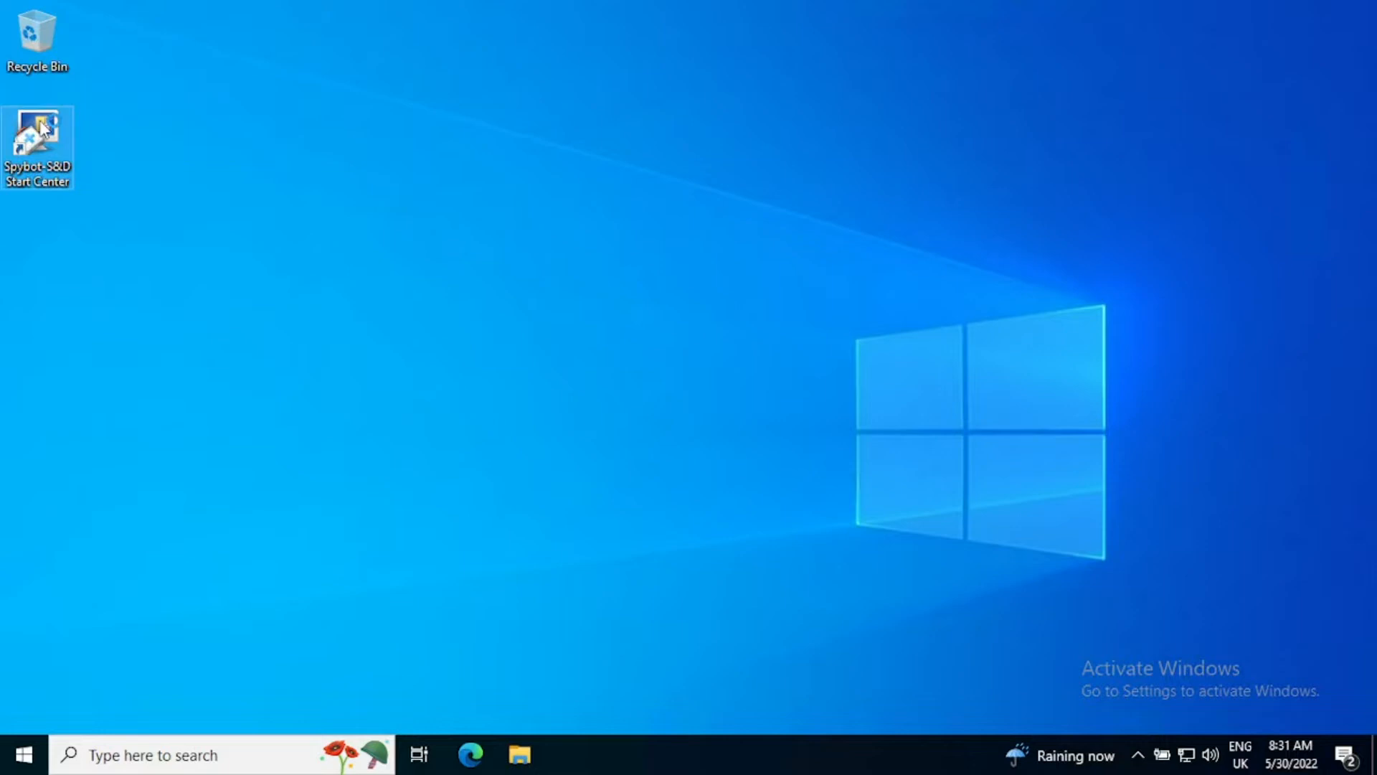
double_click(37, 140)
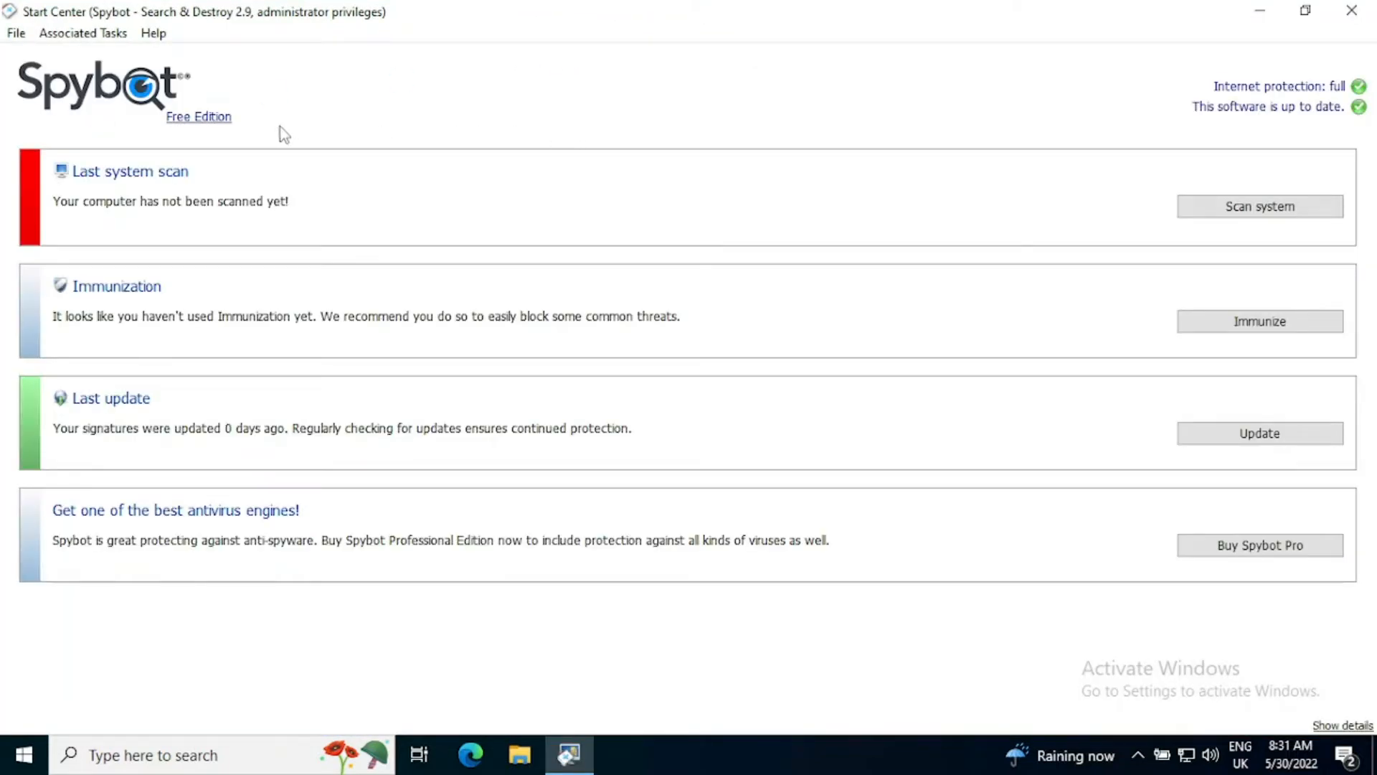
mouse_move(125, 316)
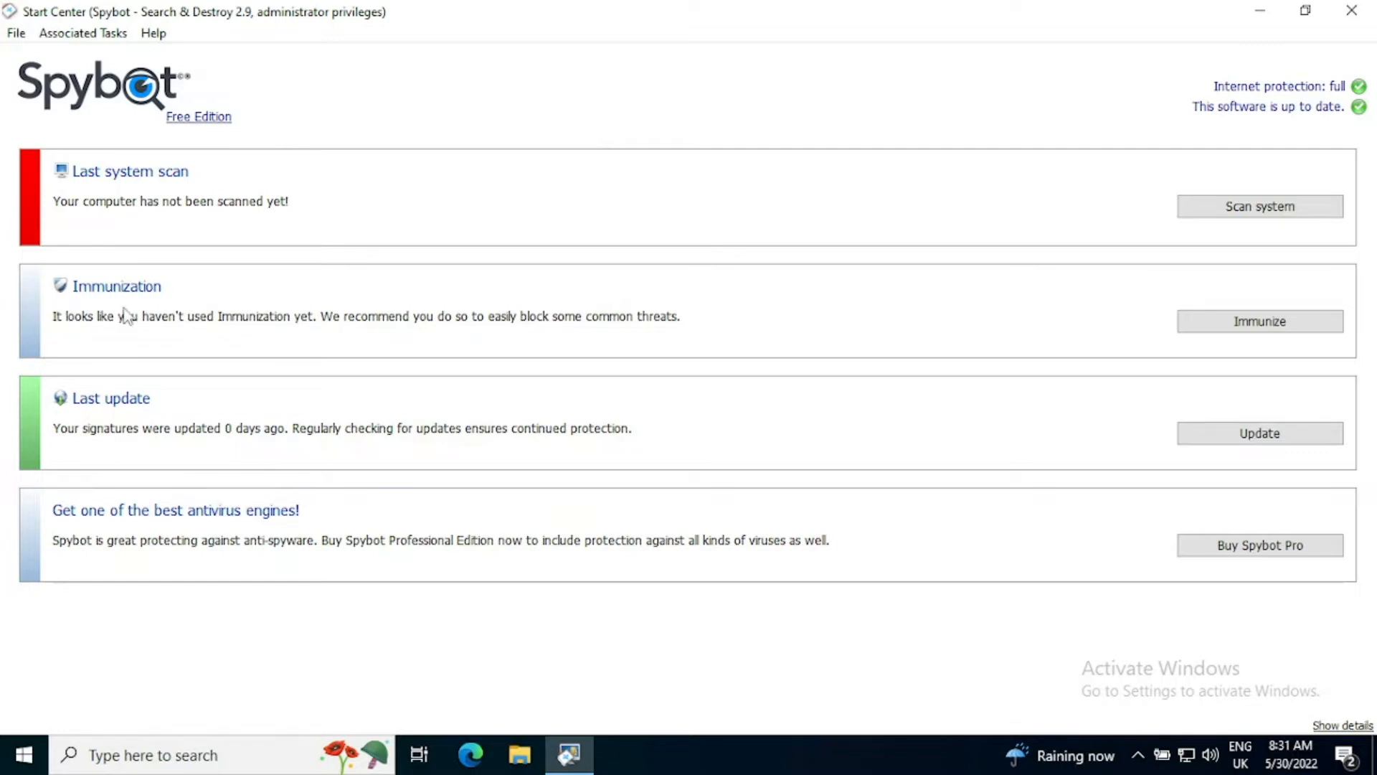
mouse_move(288, 334)
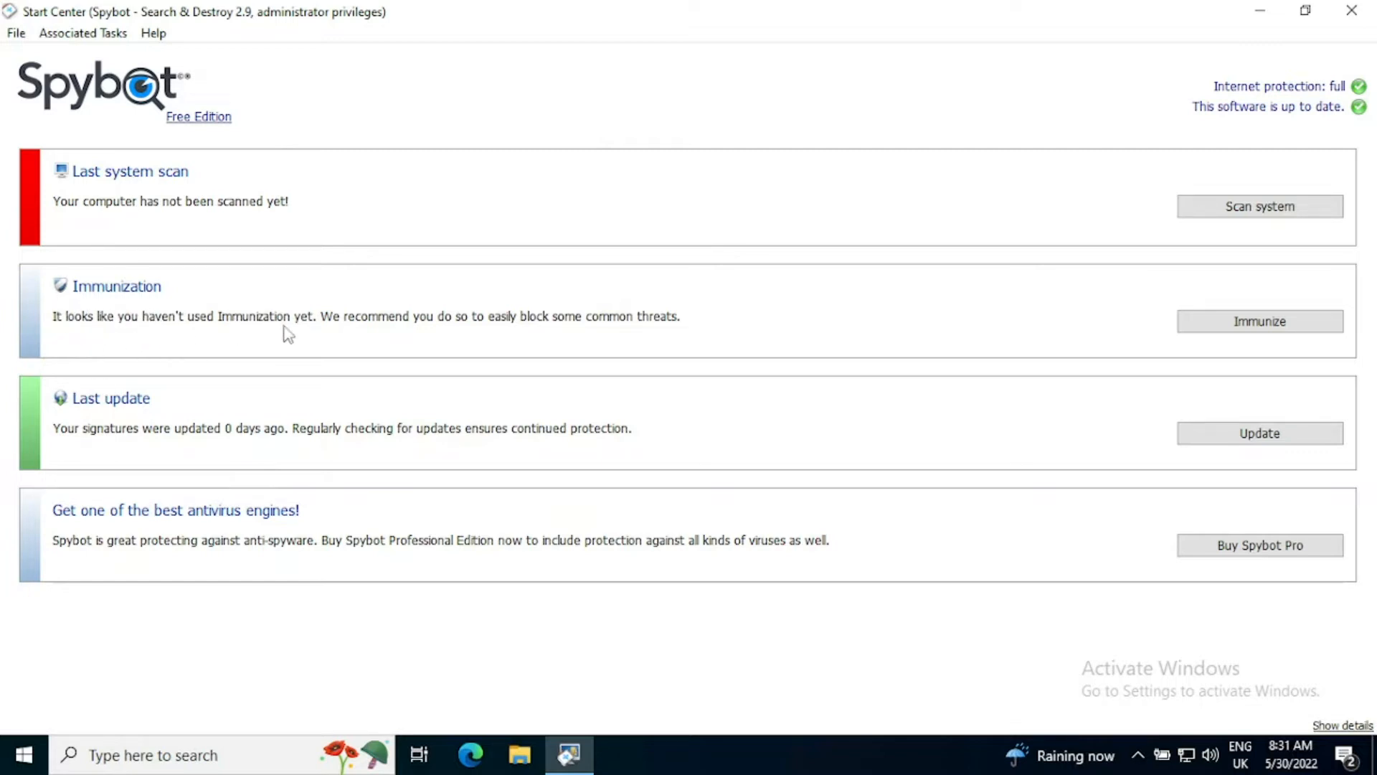
mouse_move(549, 350)
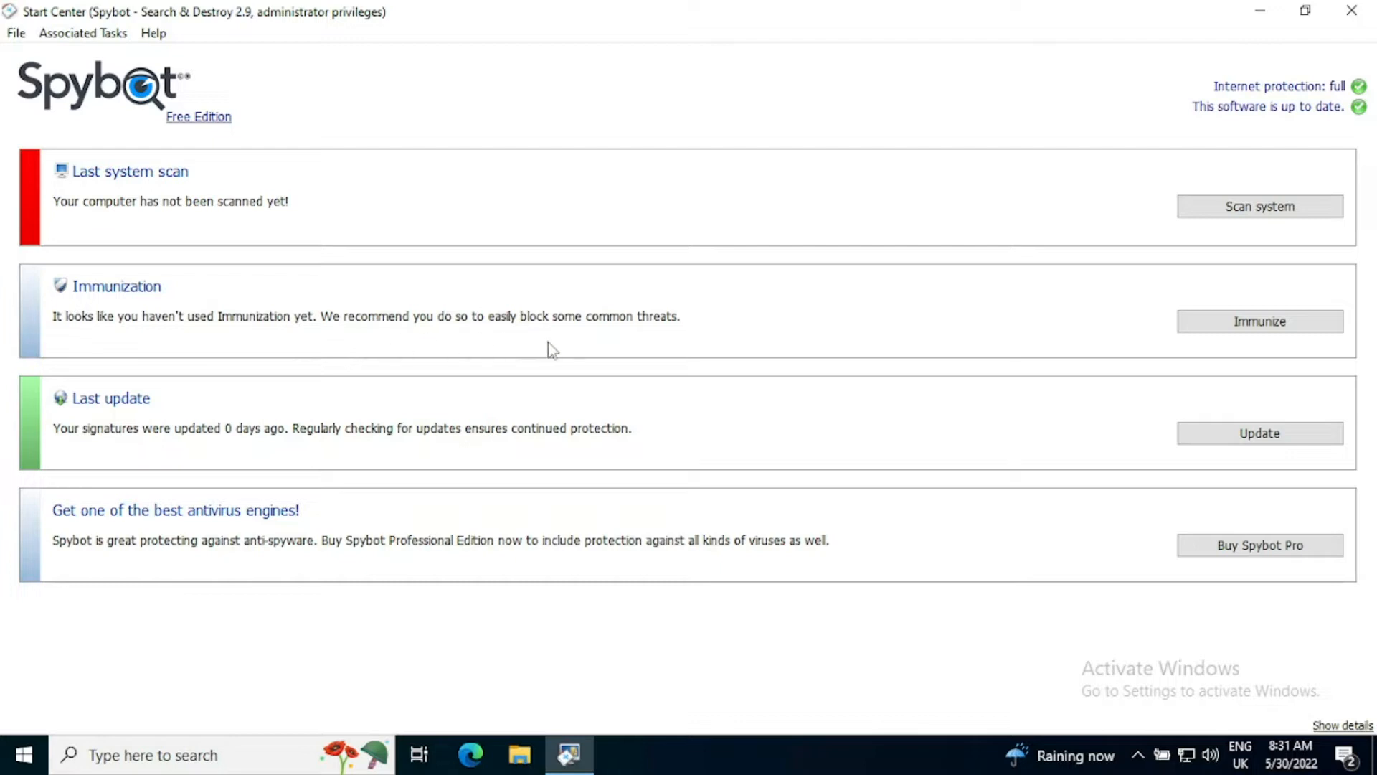
mouse_move(694, 347)
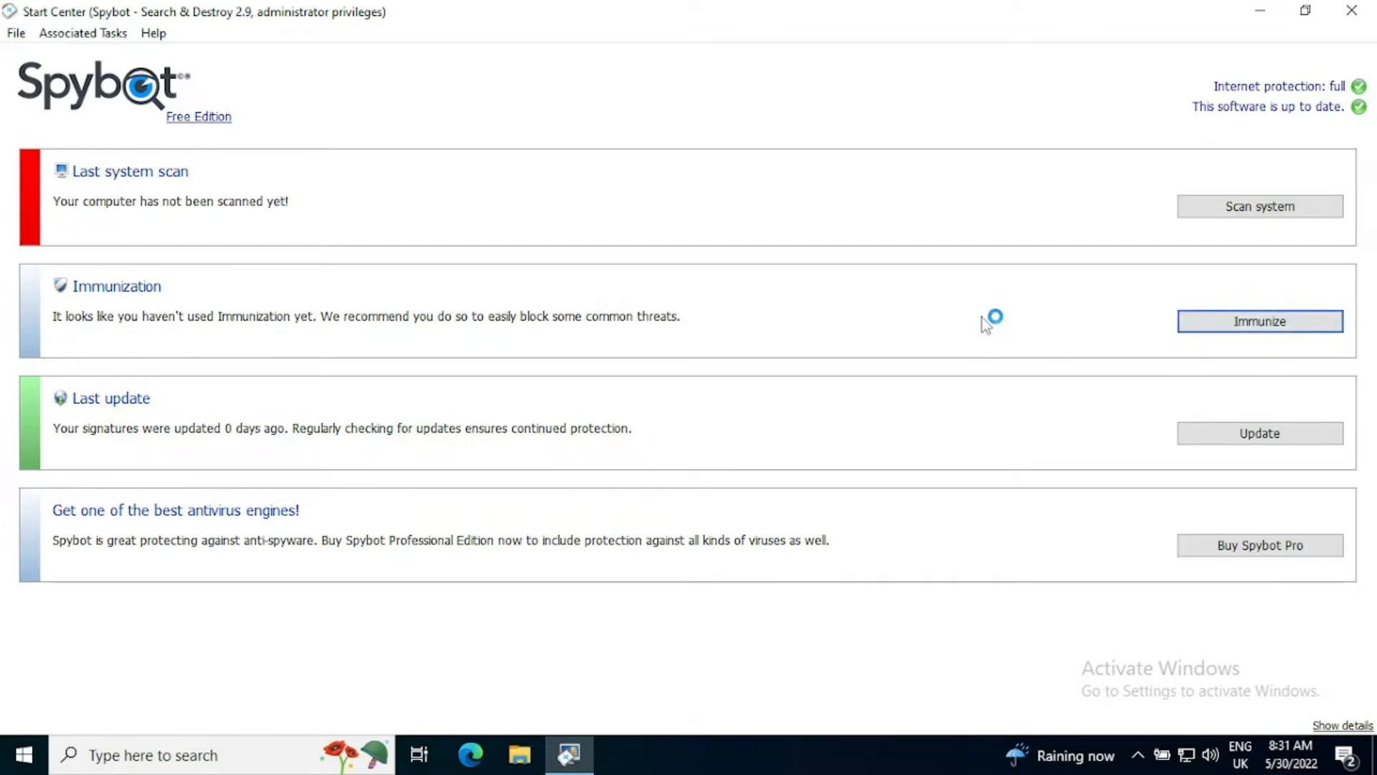
Start Immunize from the Start Center's Immunization panel
left_click(1258, 320)
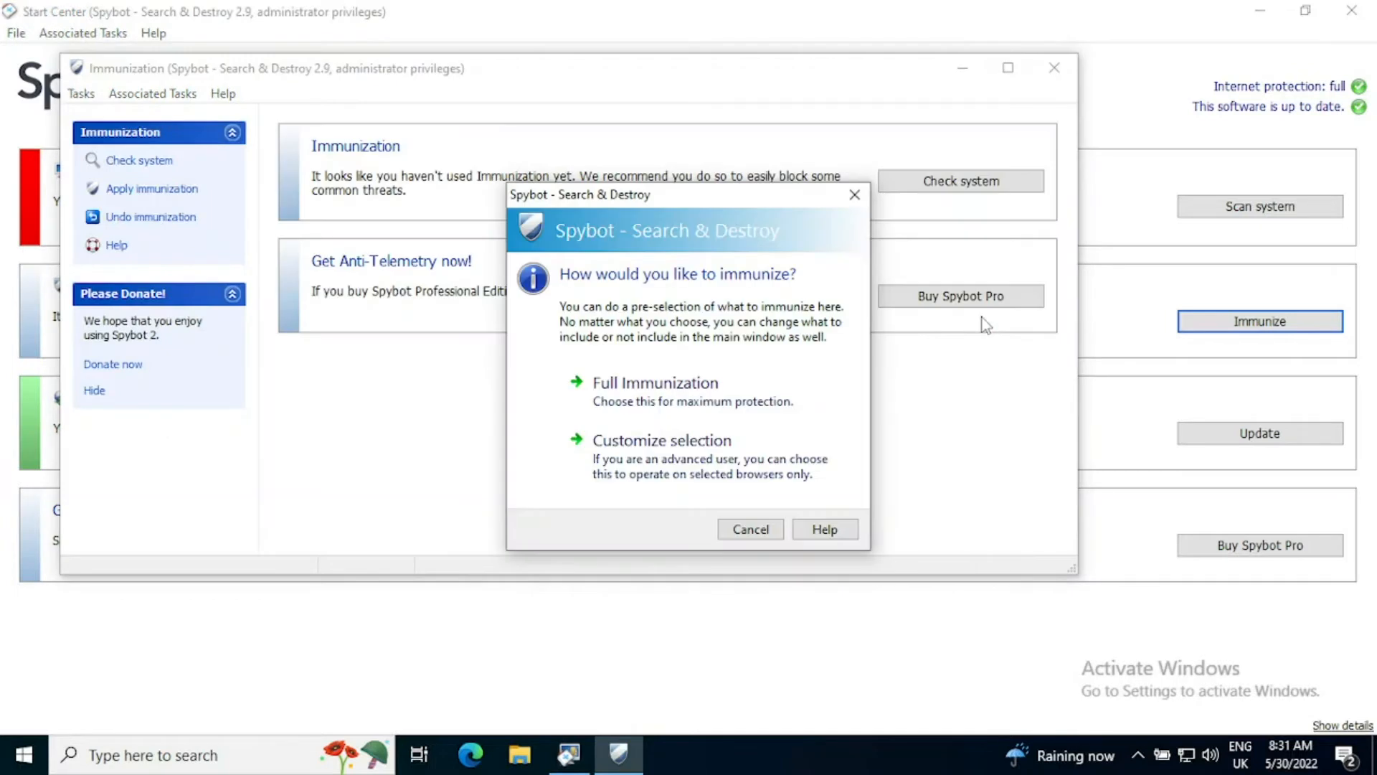
mouse_move(601, 310)
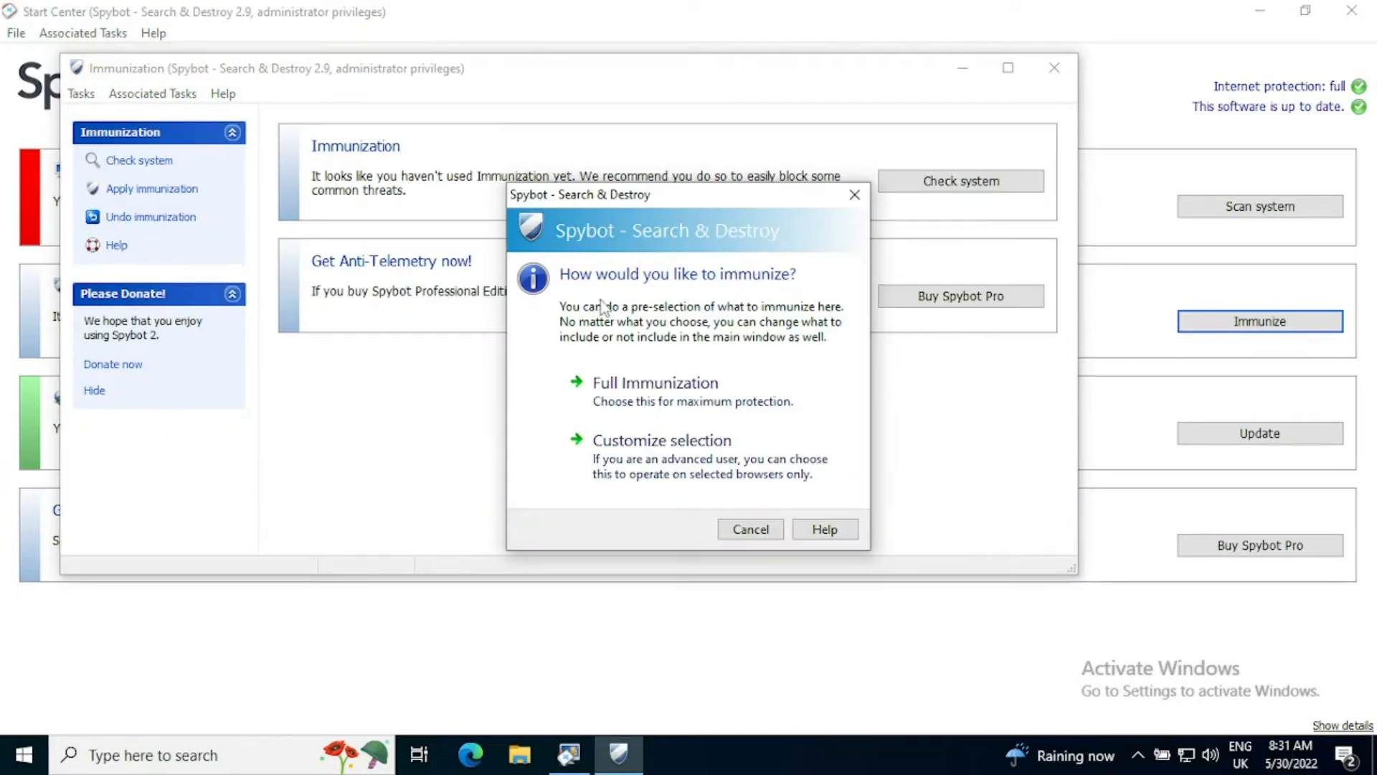
mouse_move(790, 306)
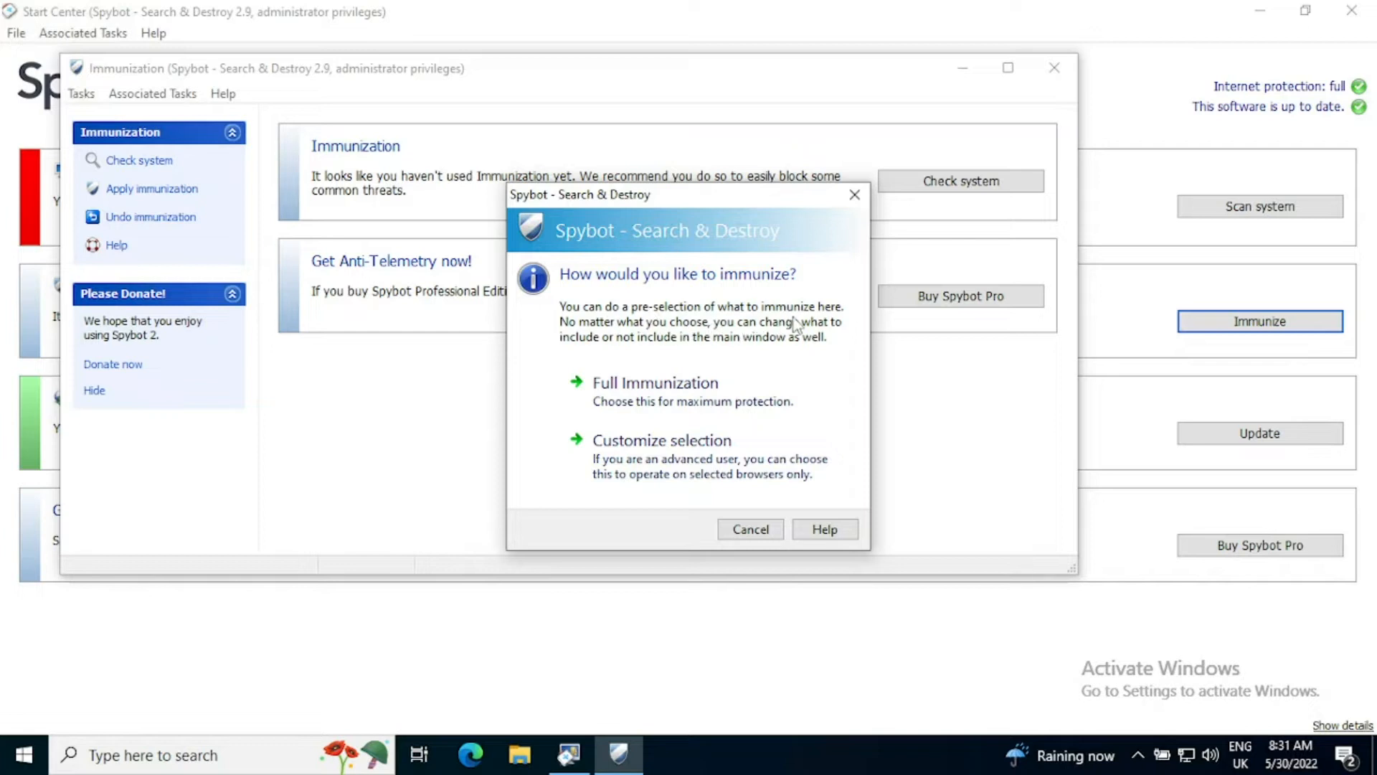
mouse_move(828, 343)
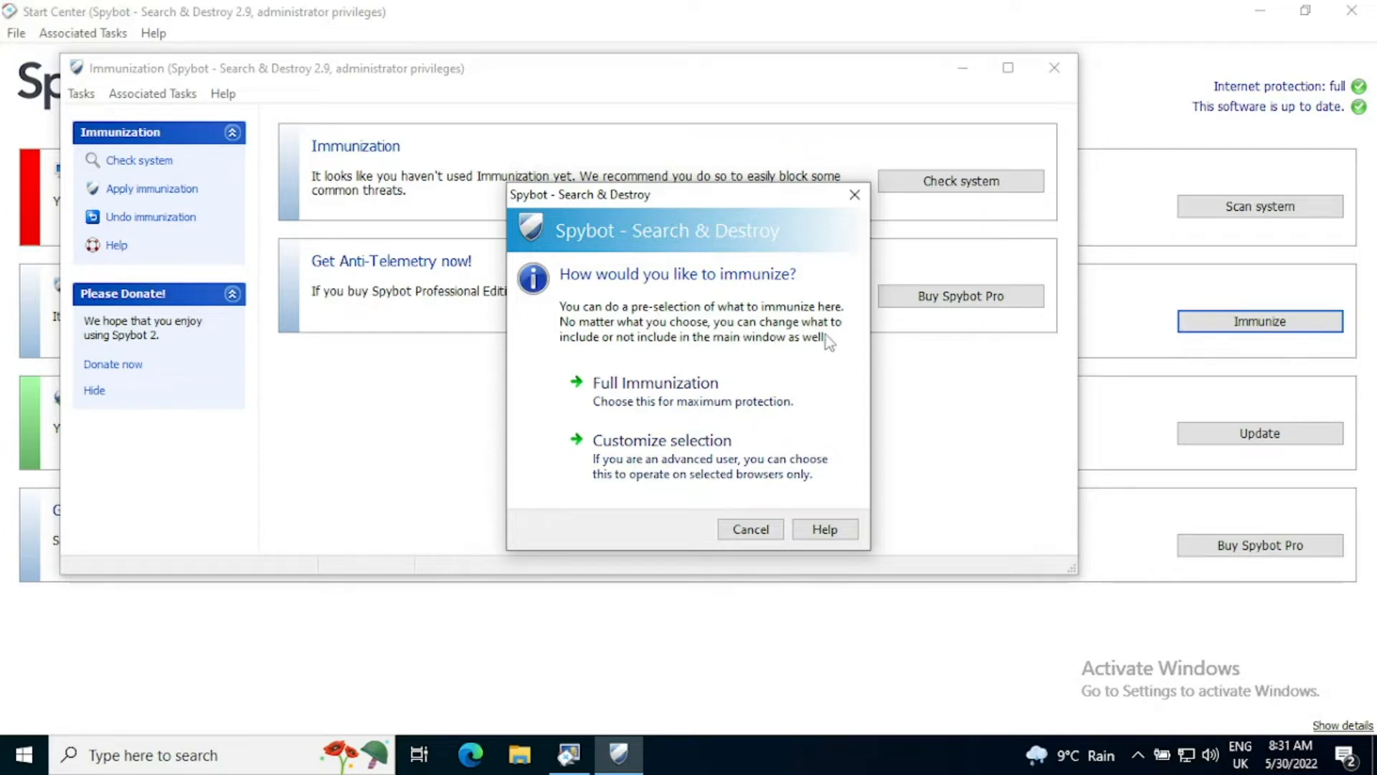
mouse_move(716, 355)
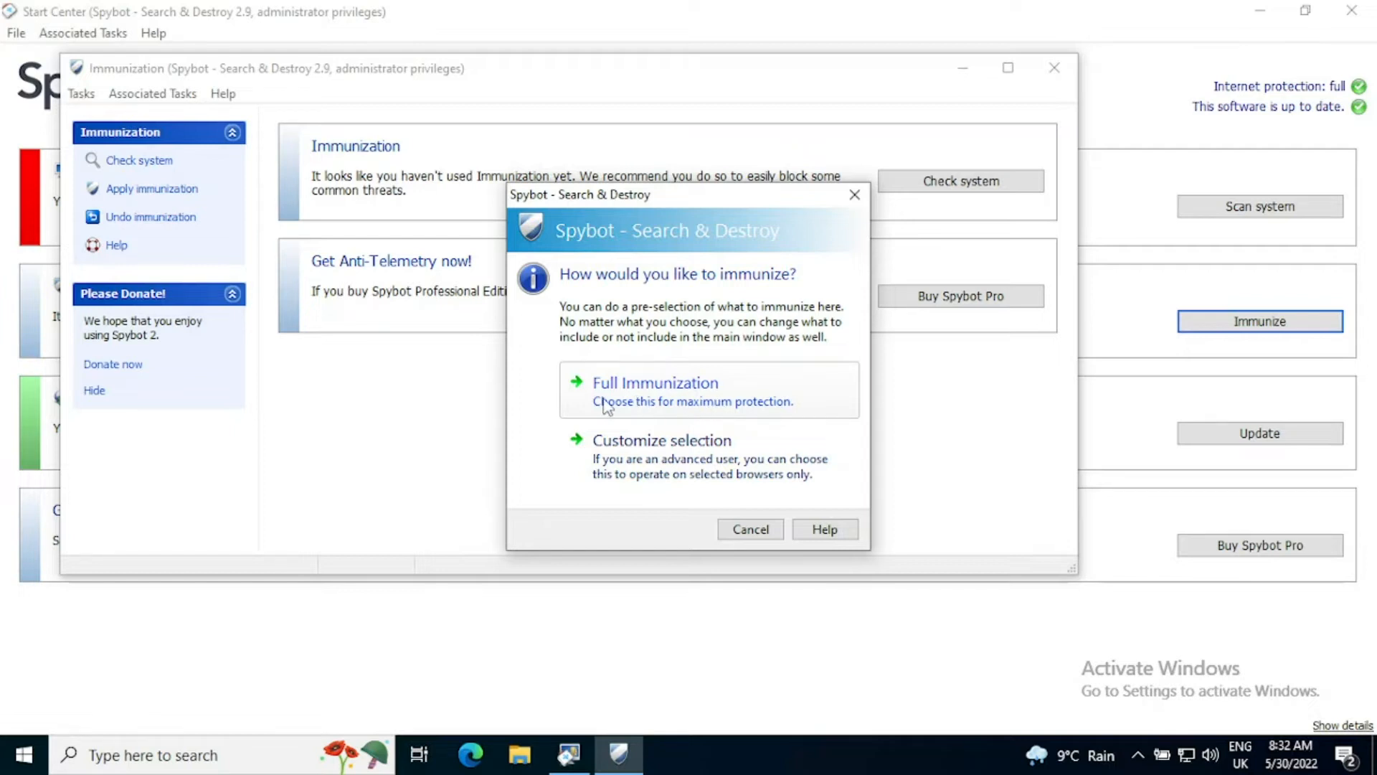
mouse_move(712, 389)
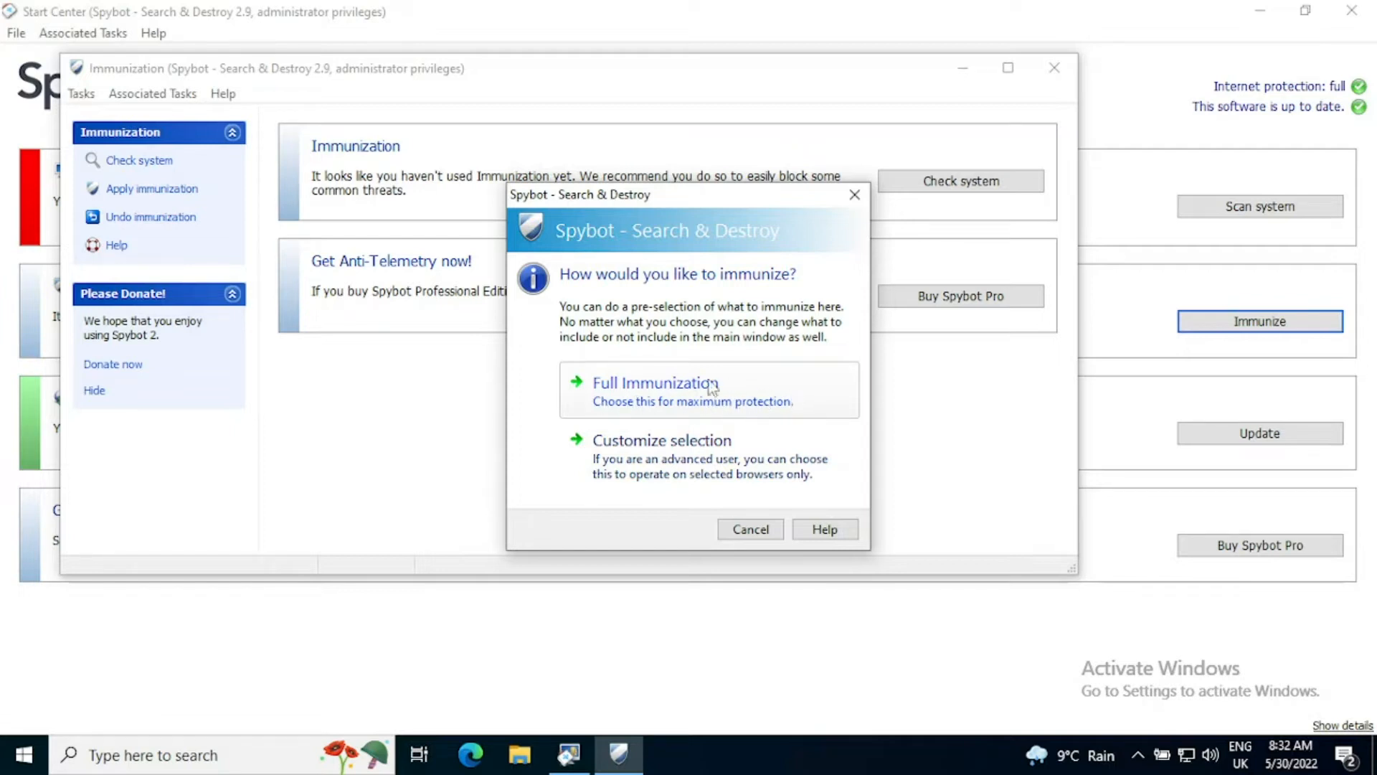
mouse_move(792, 406)
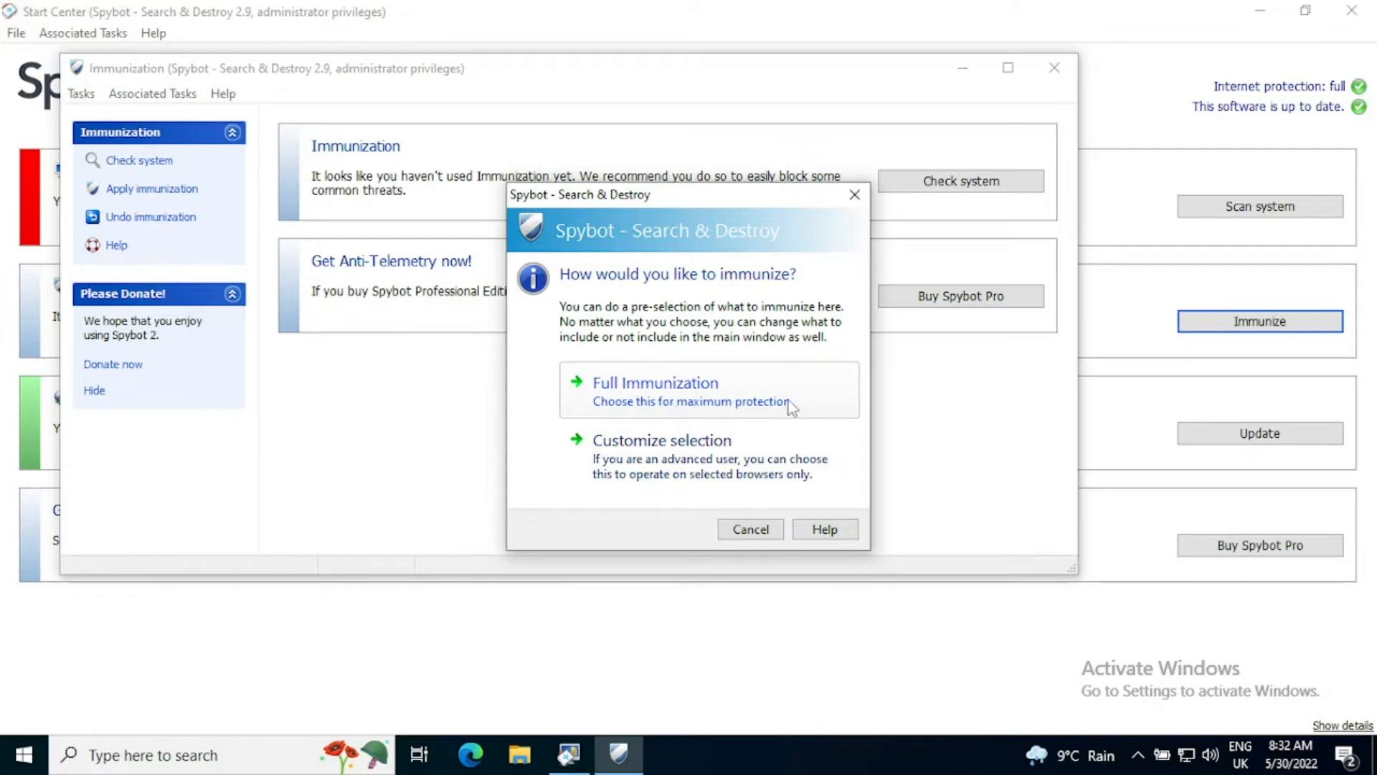
mouse_move(685, 383)
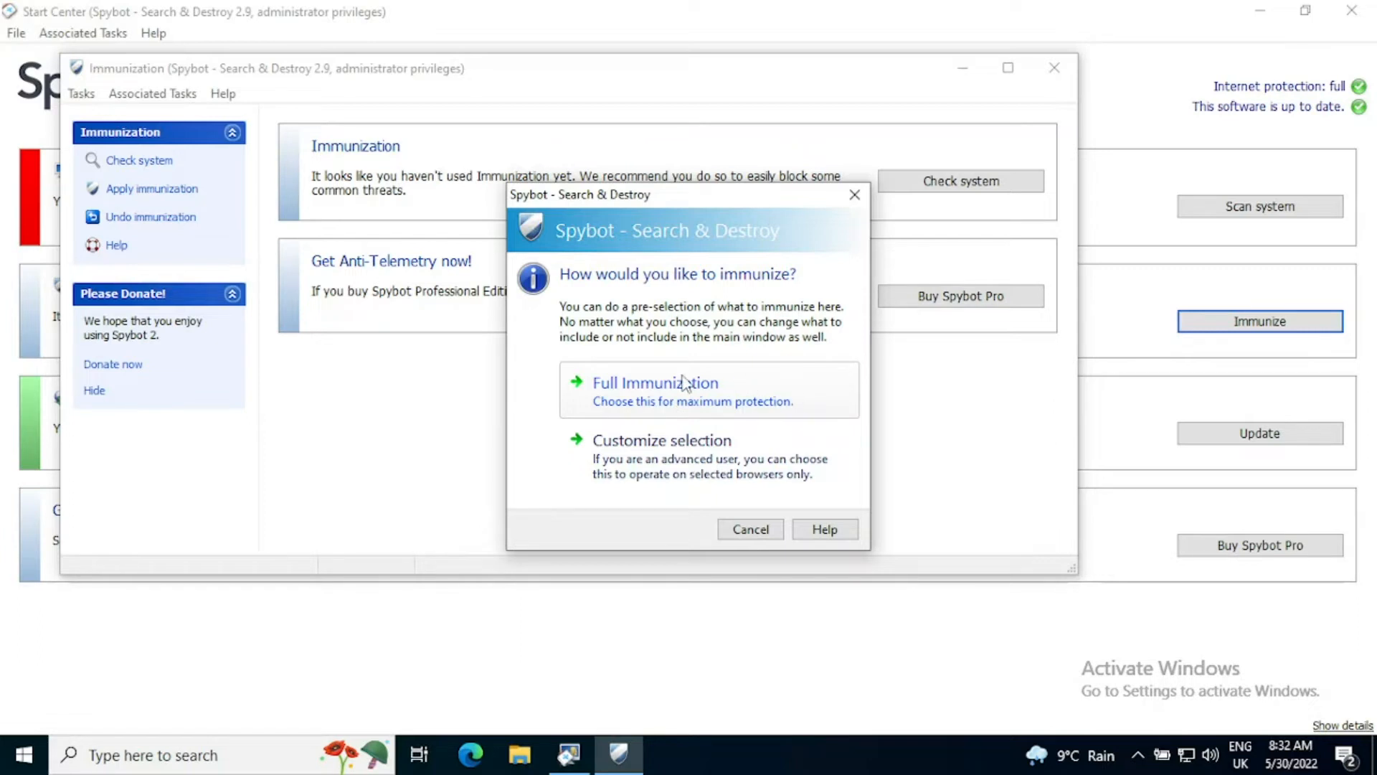
Choose Full Immunization and maximize the Immunization window during the status test
left_click(656, 381)
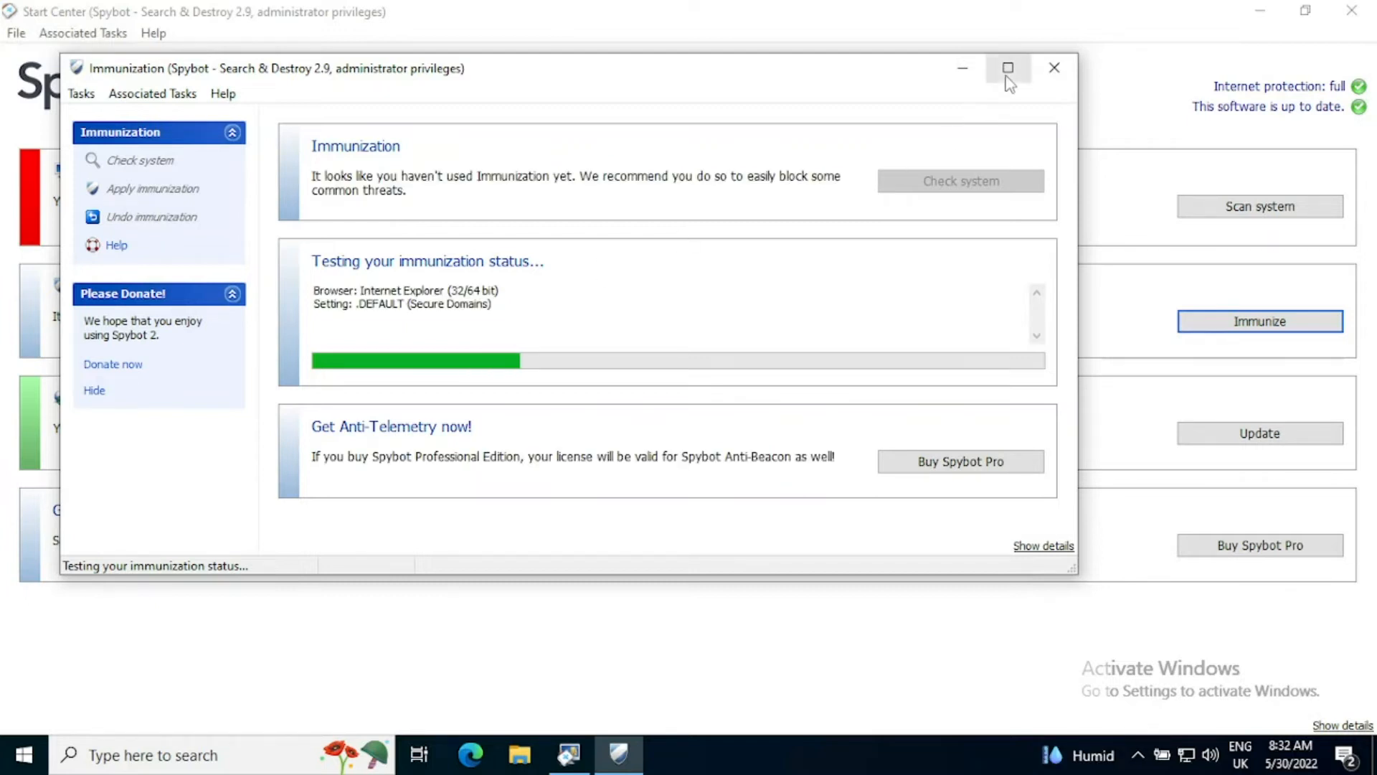
left_click(1007, 68)
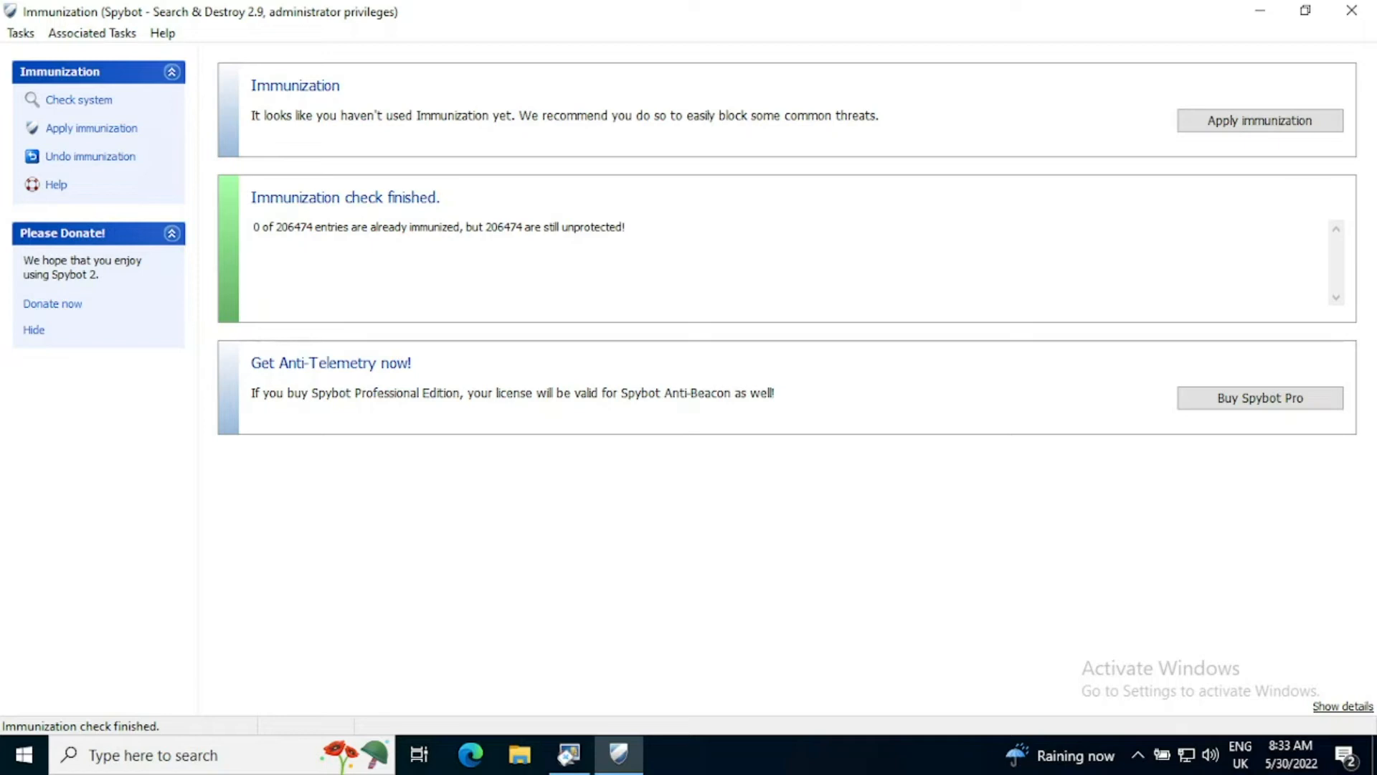
mouse_move(294, 129)
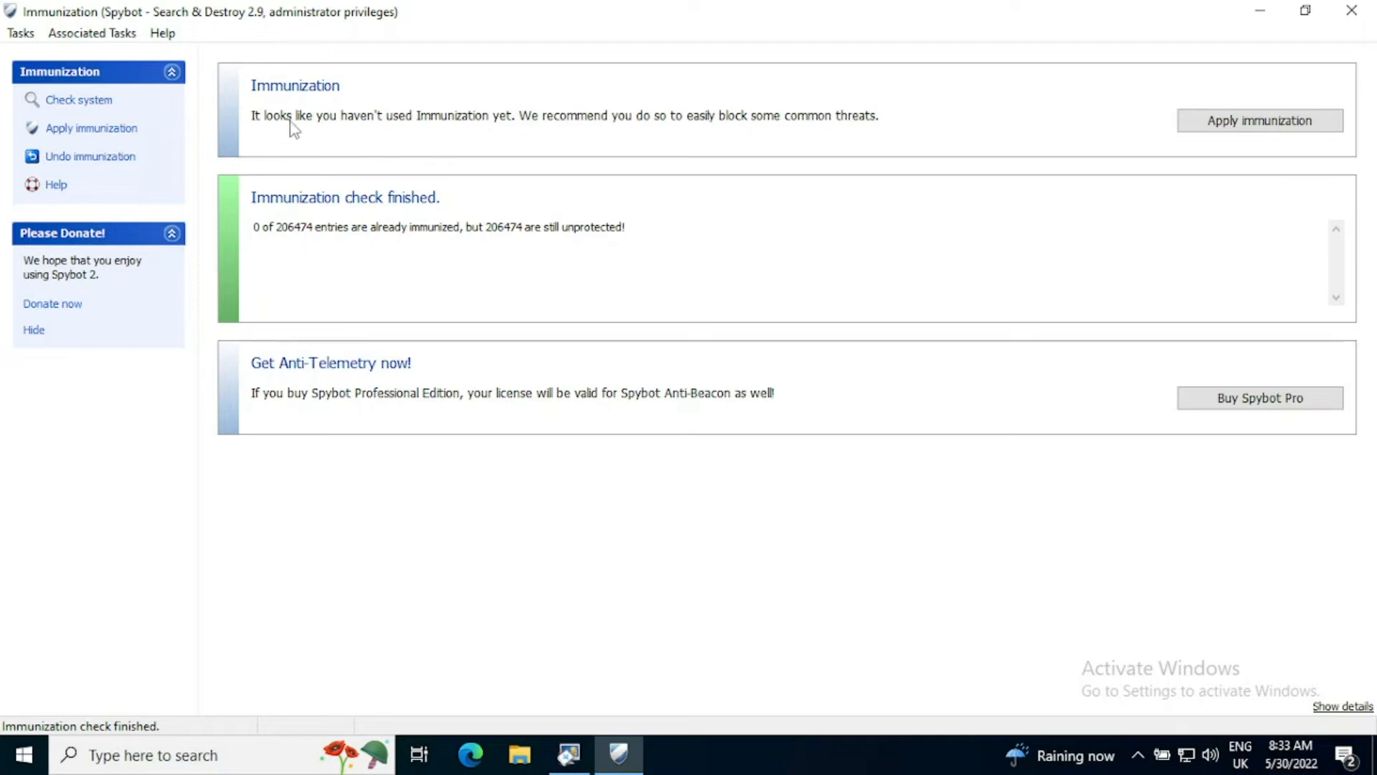
mouse_move(470, 142)
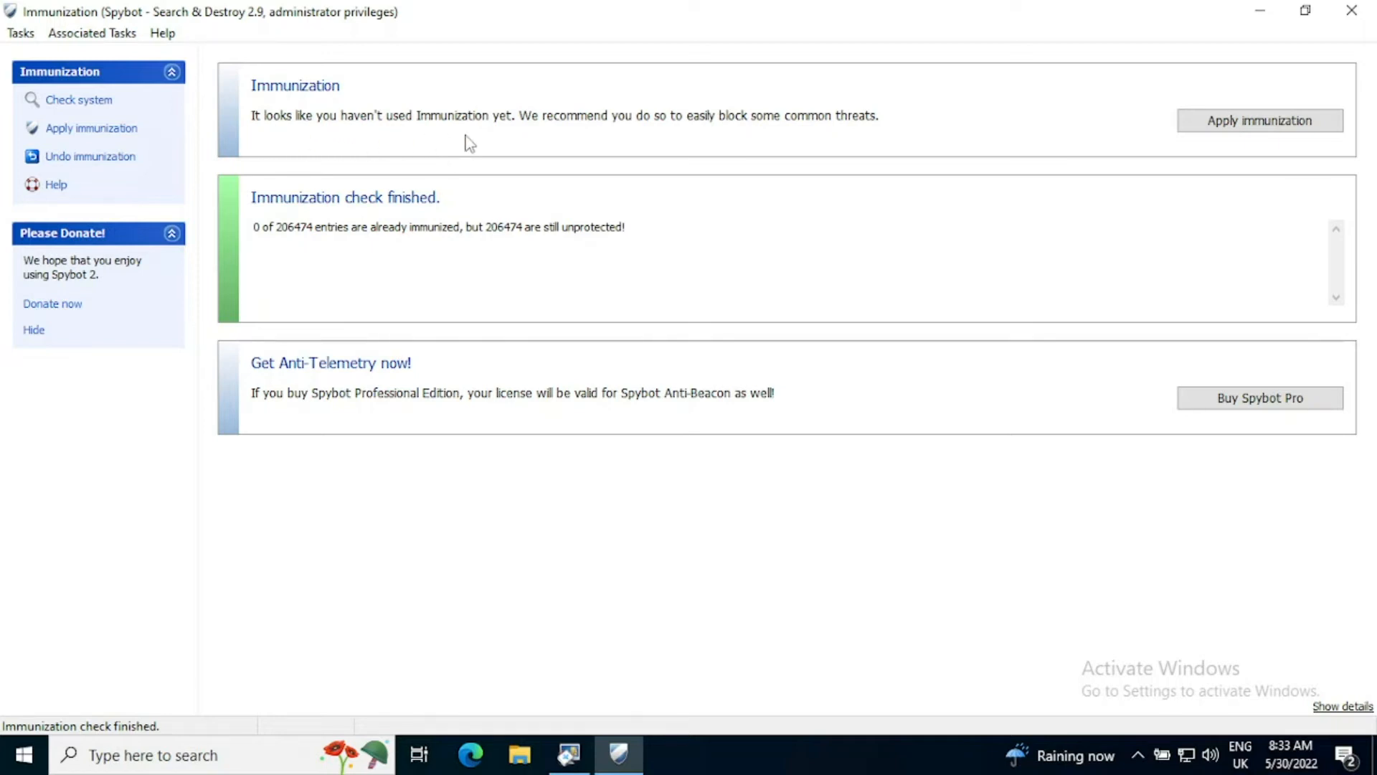
mouse_move(737, 148)
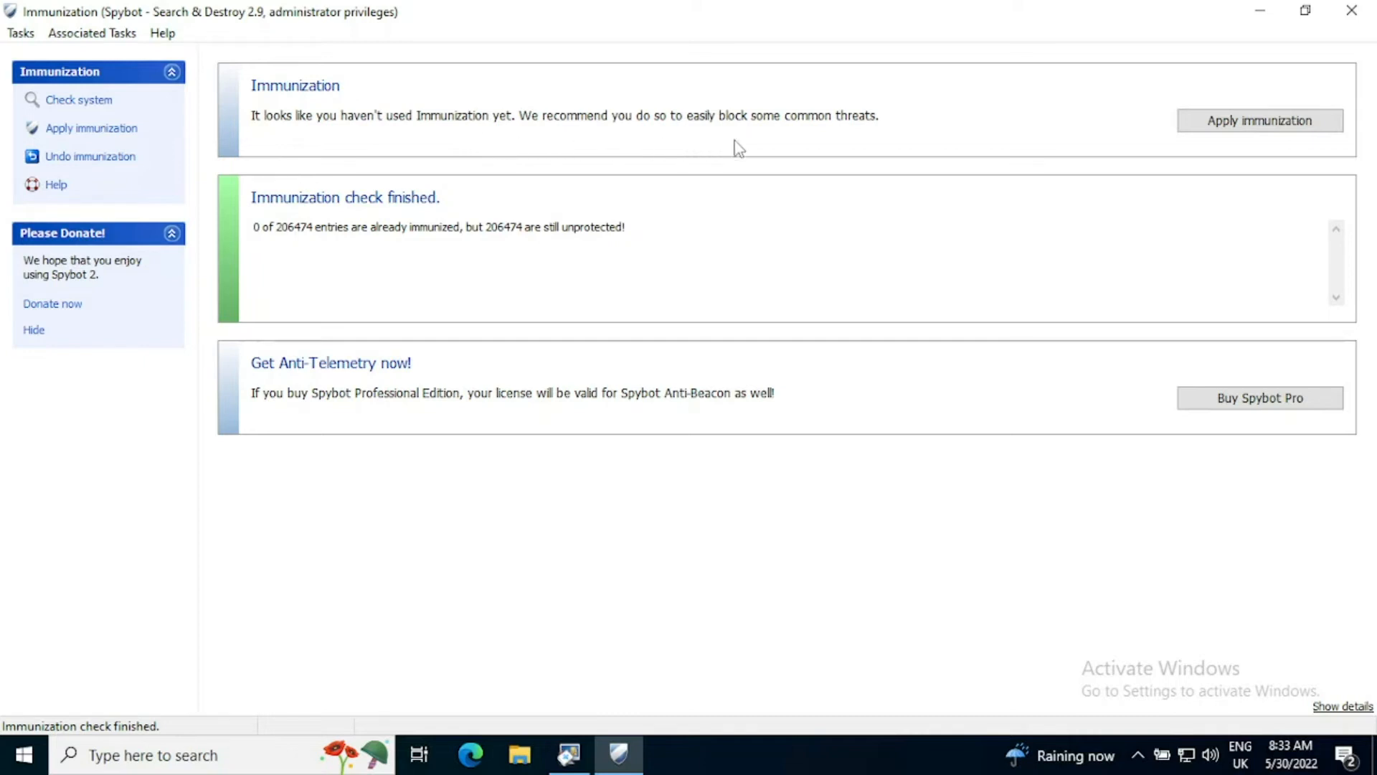
mouse_move(883, 145)
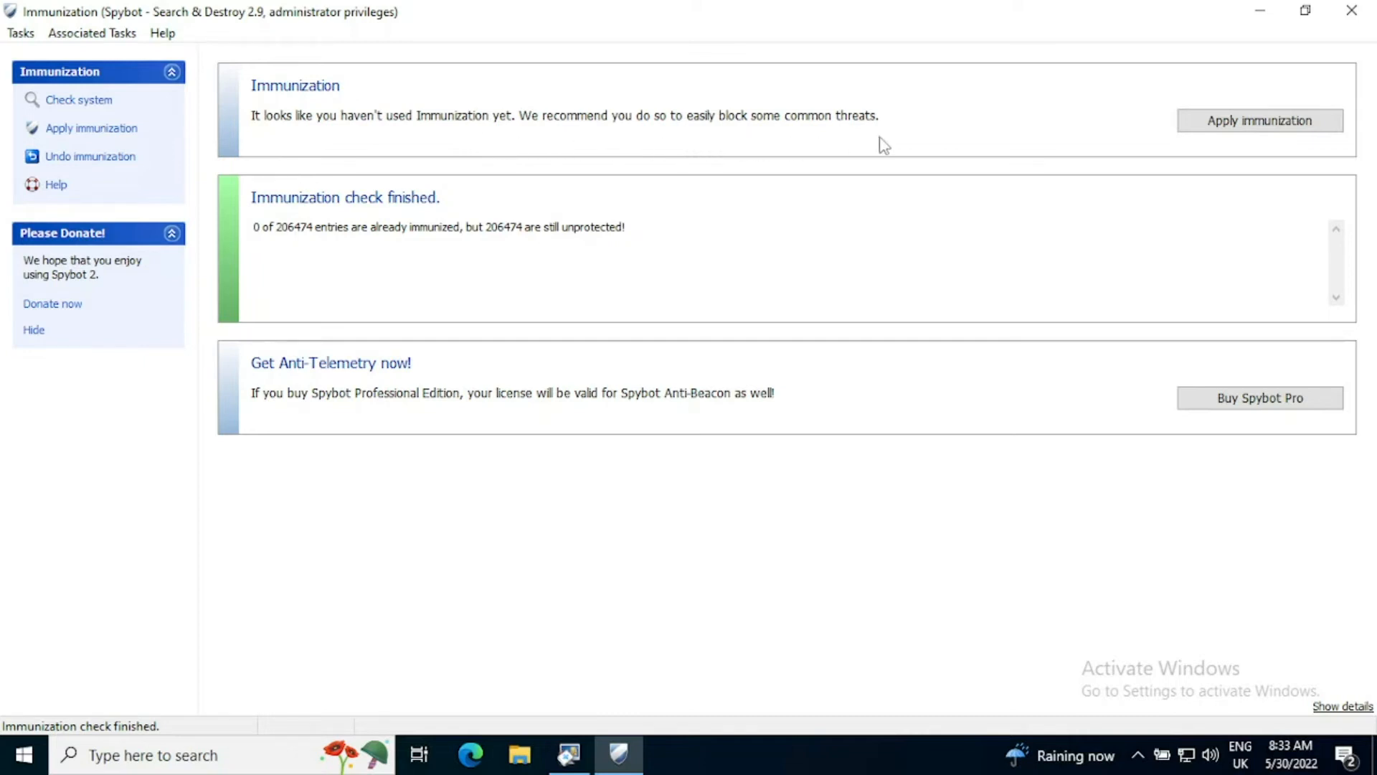
mouse_move(1113, 136)
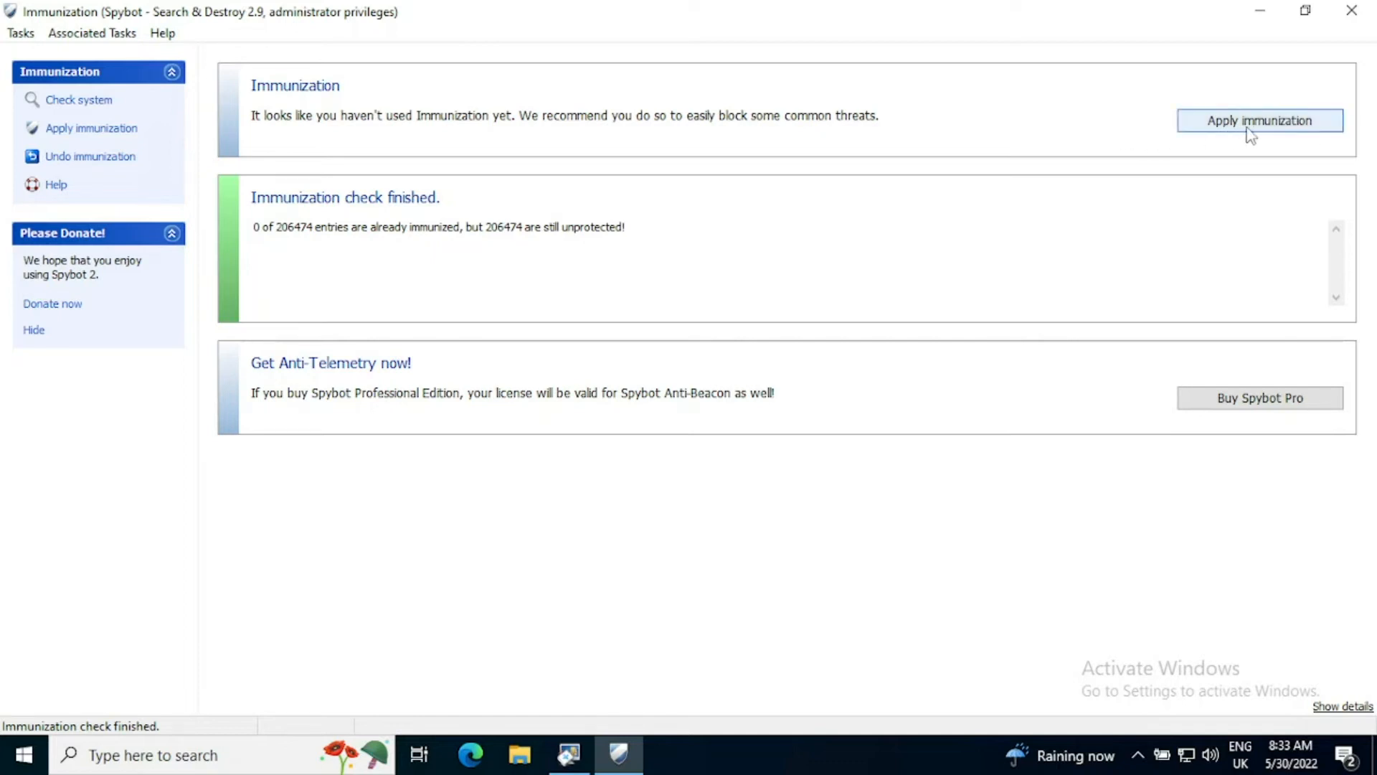
Apply immunization to the 206474 unprotected entries
left_click(1258, 121)
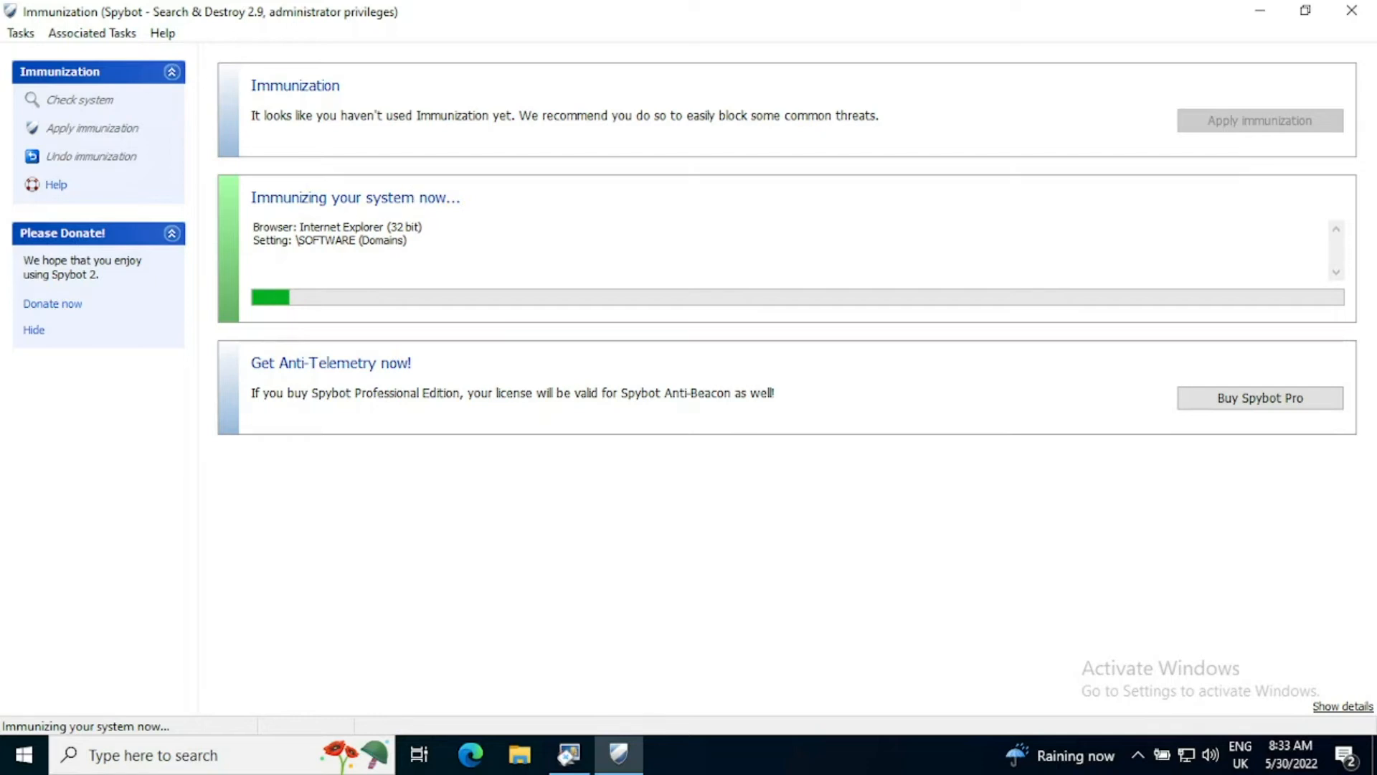
mouse_move(567, 310)
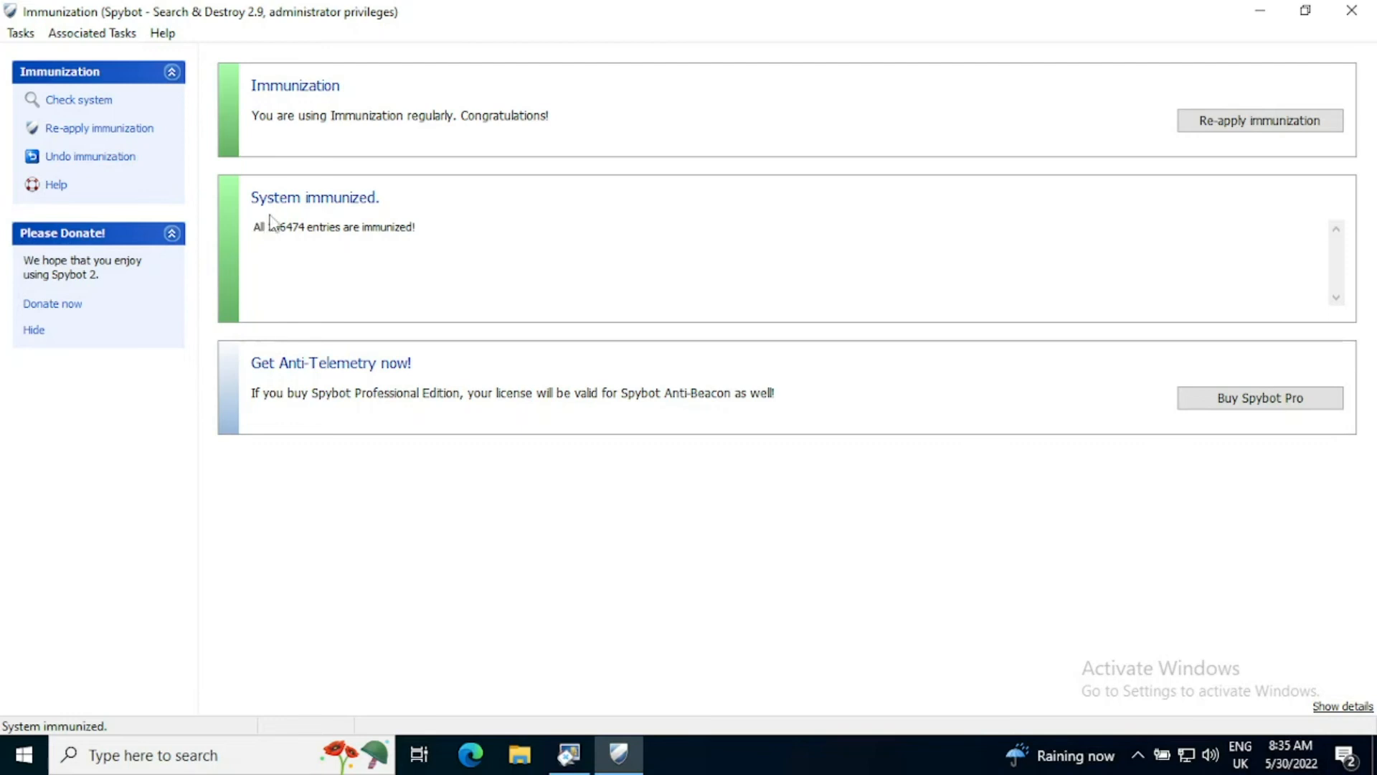
mouse_move(268, 224)
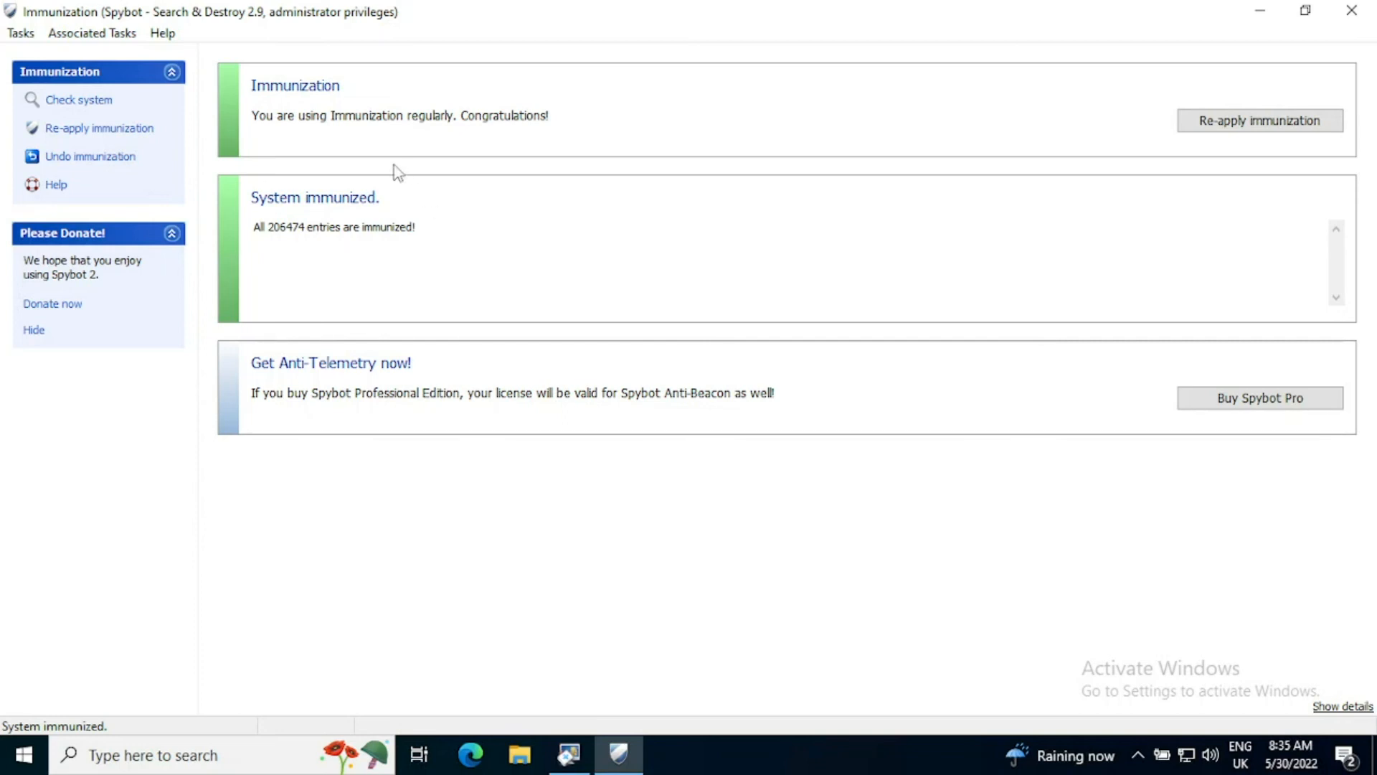
mouse_move(1078, 138)
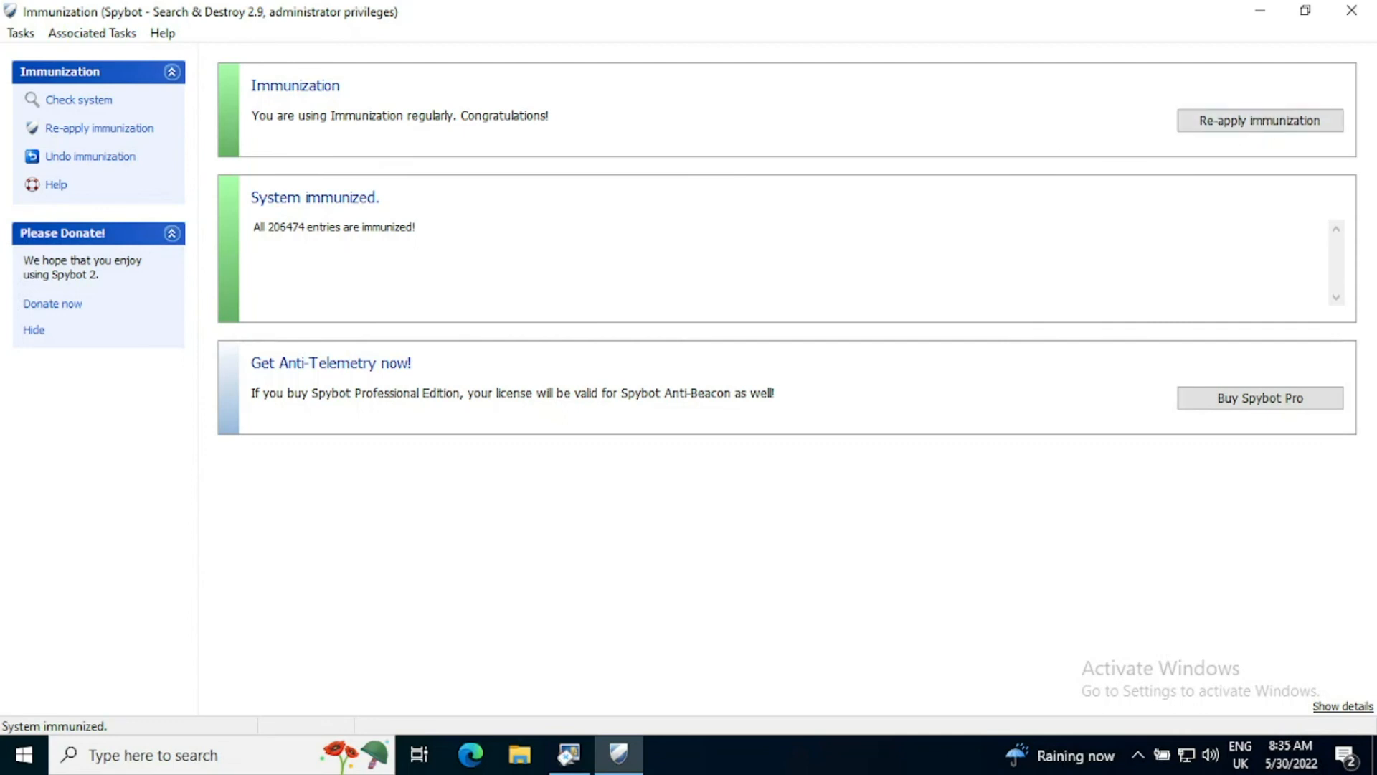
mouse_move(295, 138)
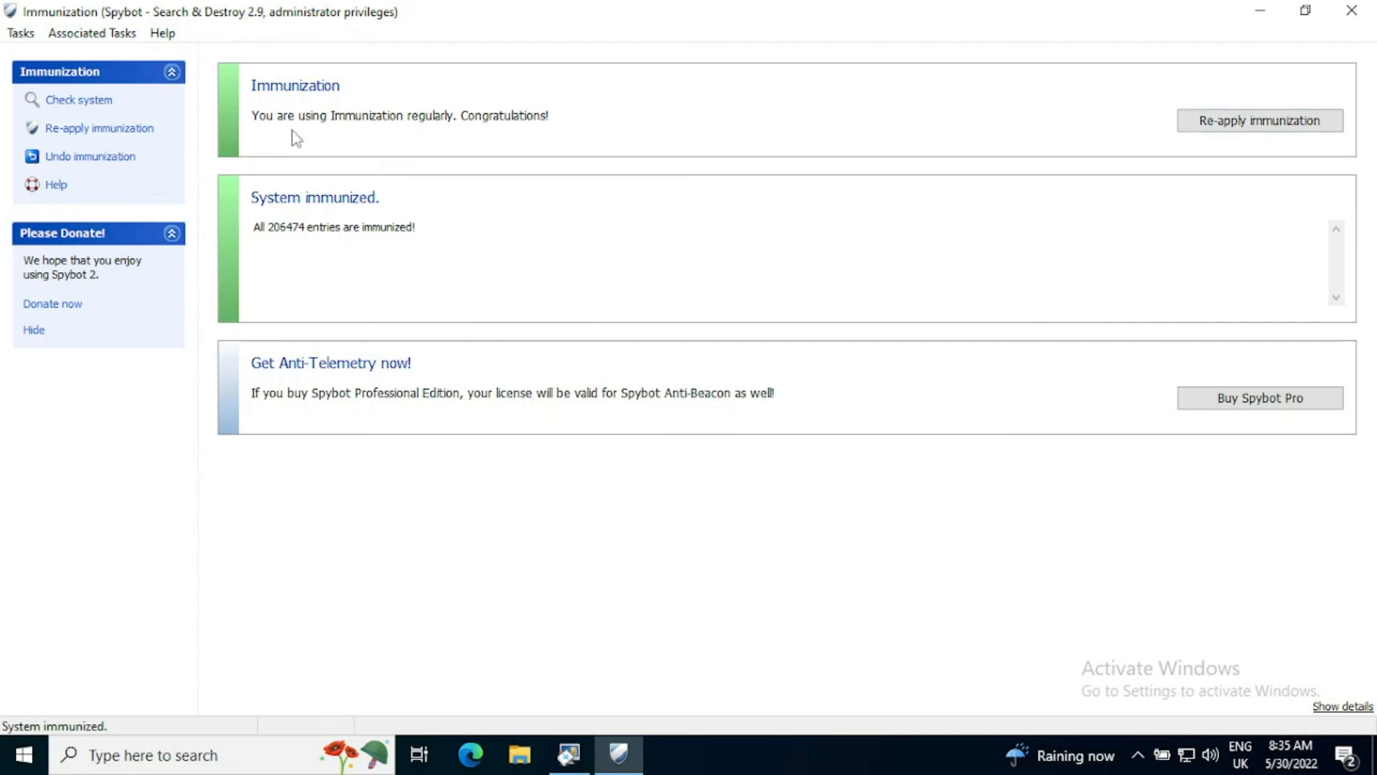
mouse_move(266, 109)
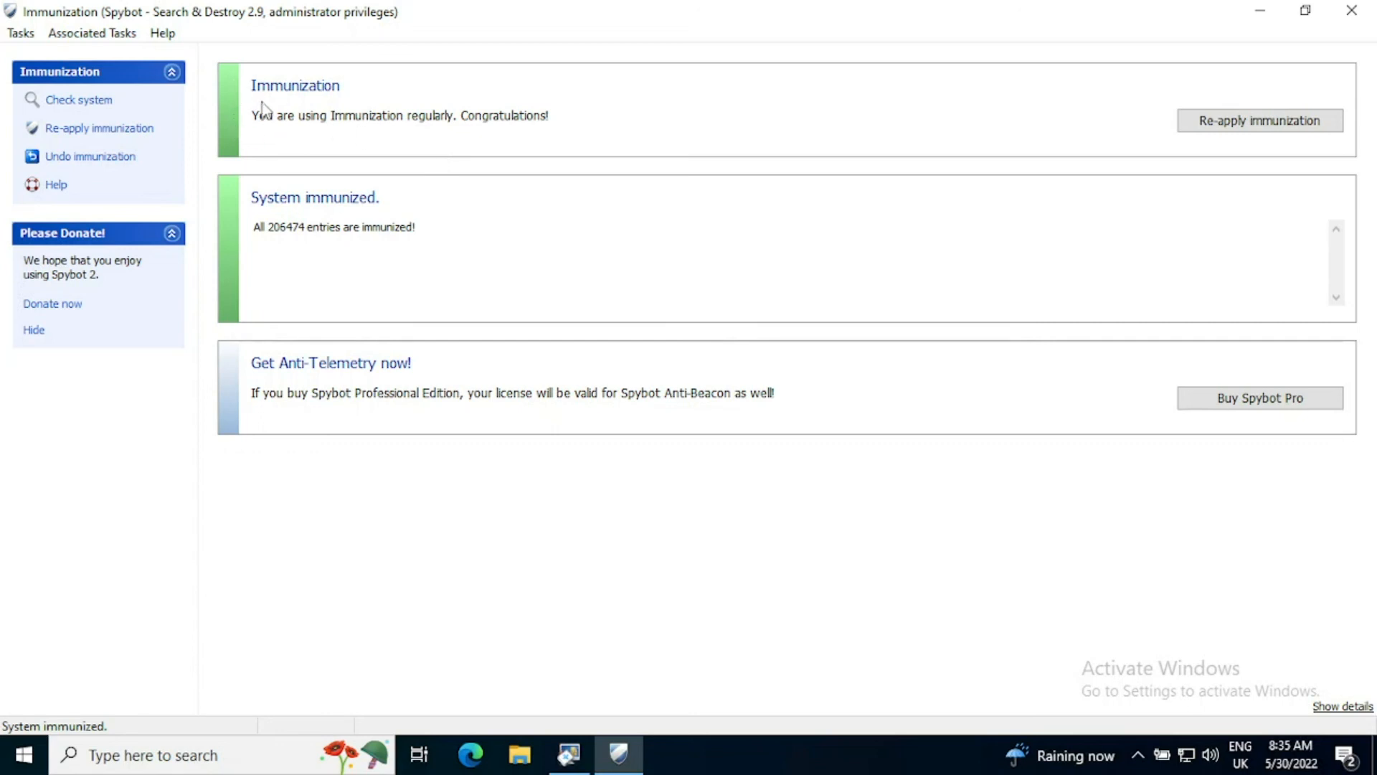
mouse_move(340, 133)
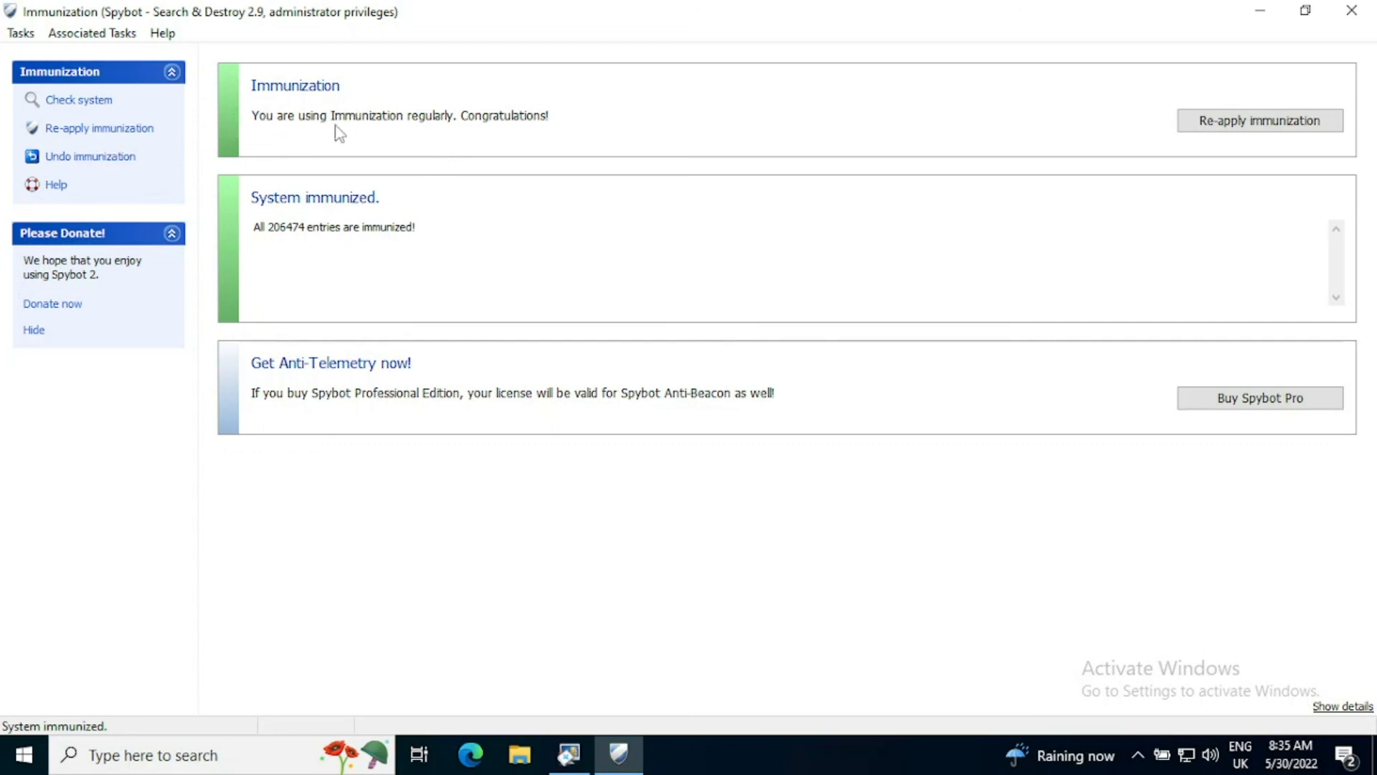
mouse_move(467, 141)
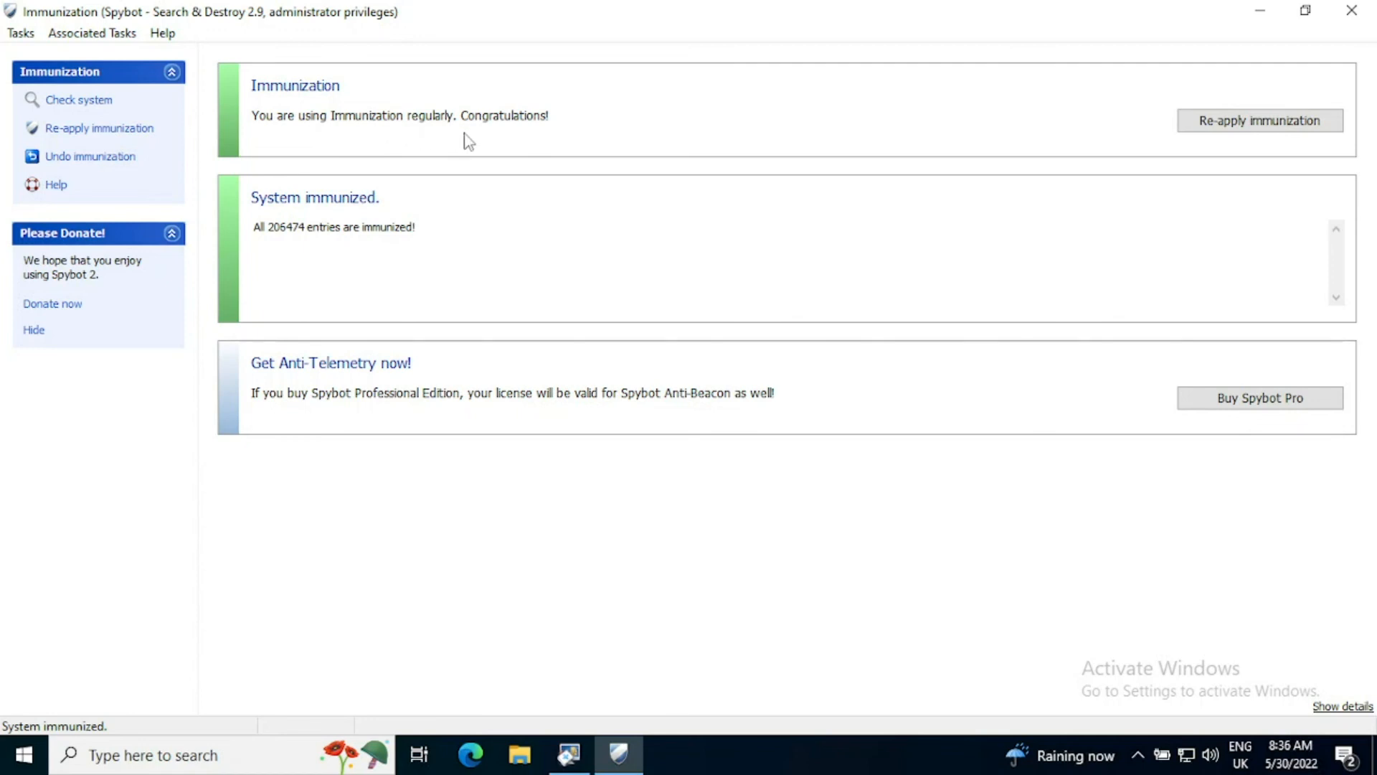
mouse_move(675, 146)
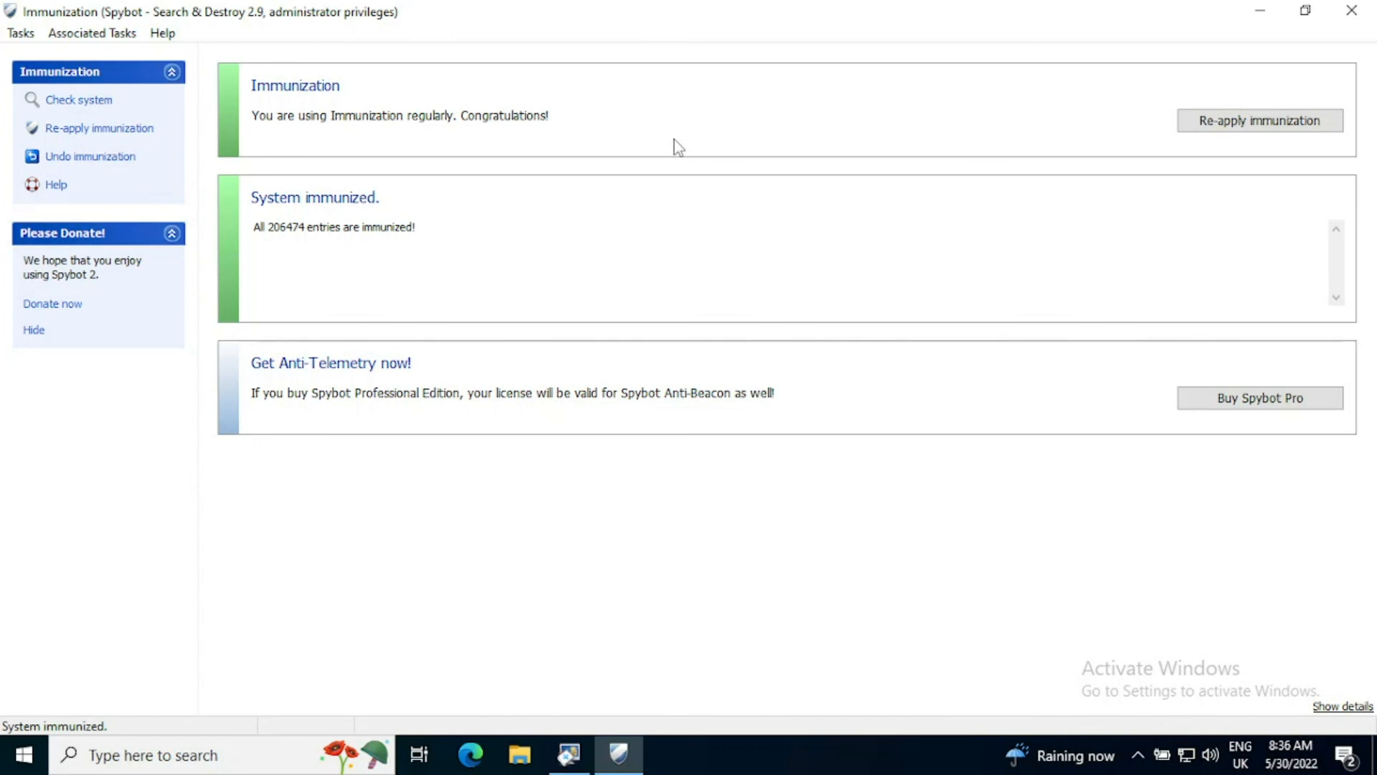
mouse_move(481, 178)
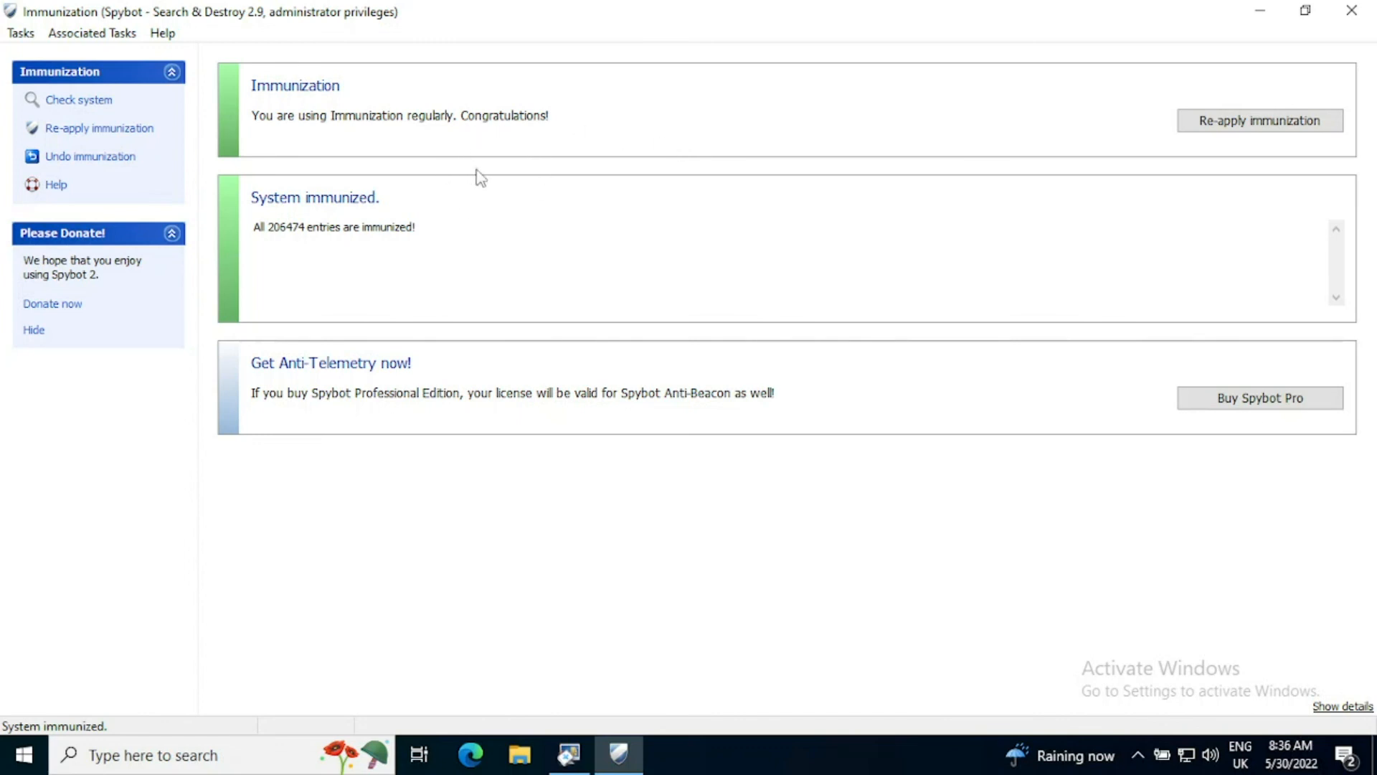
mouse_move(1162, 130)
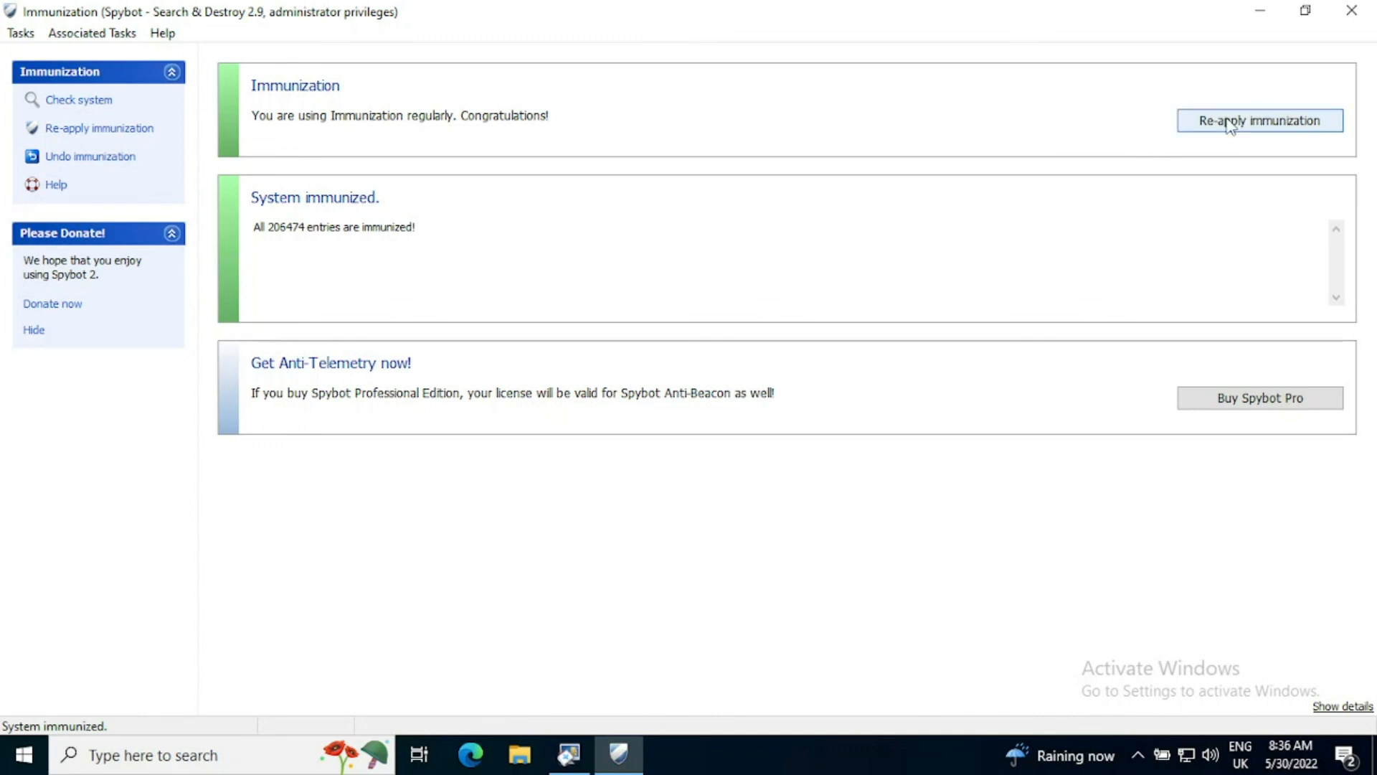
left_click(1259, 121)
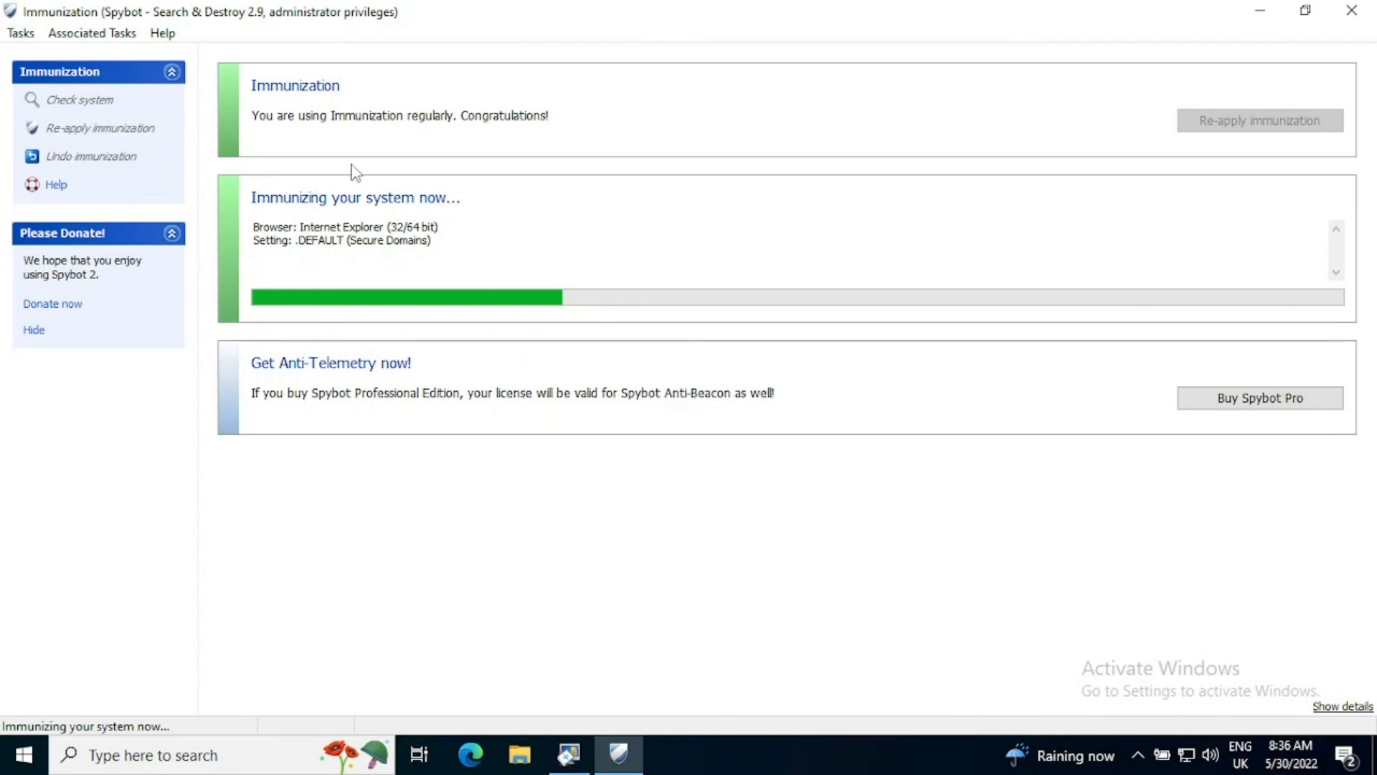
mouse_move(374, 185)
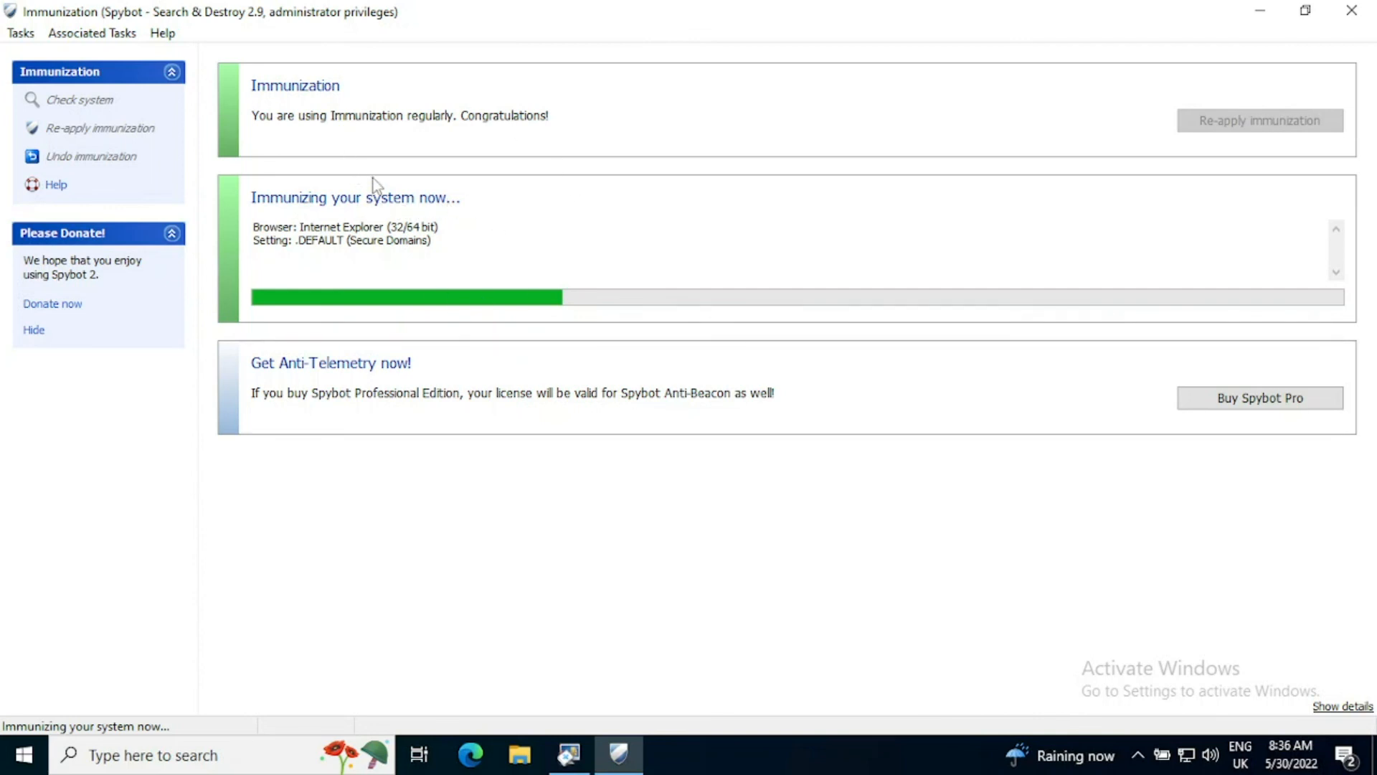